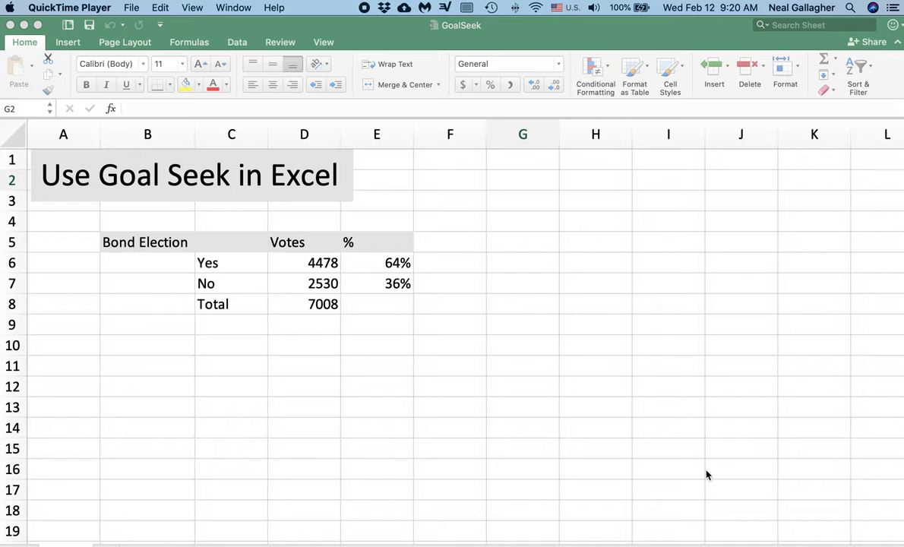
mouse_move(702, 471)
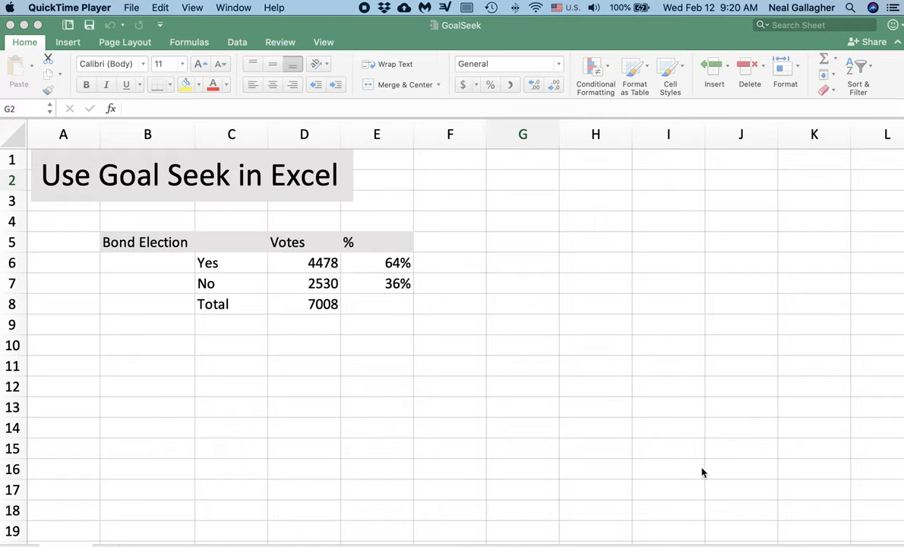
mouse_move(702, 471)
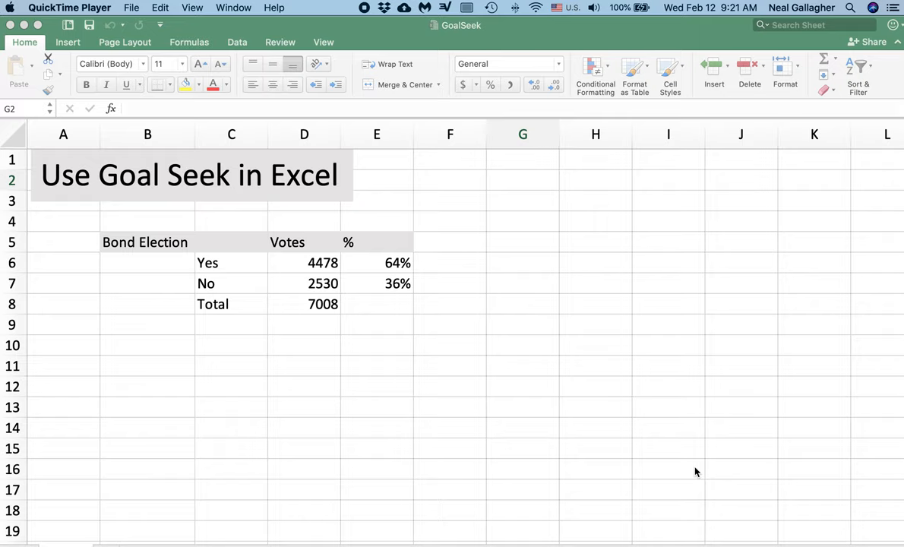
mouse_move(426, 324)
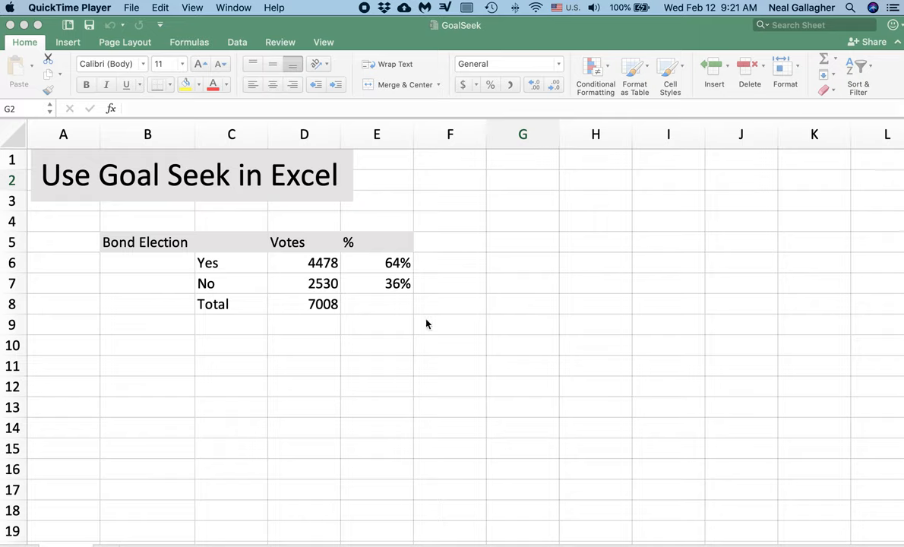
mouse_move(75, 286)
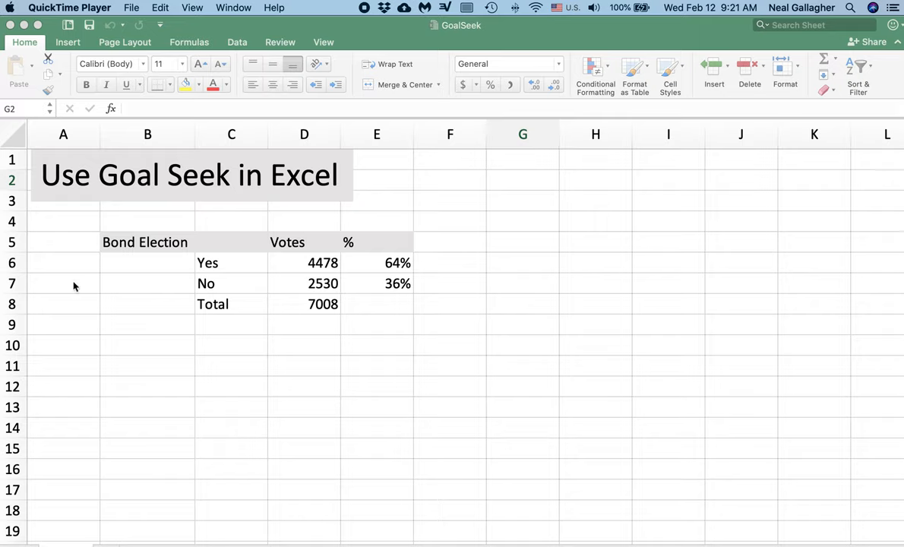
mouse_move(102, 277)
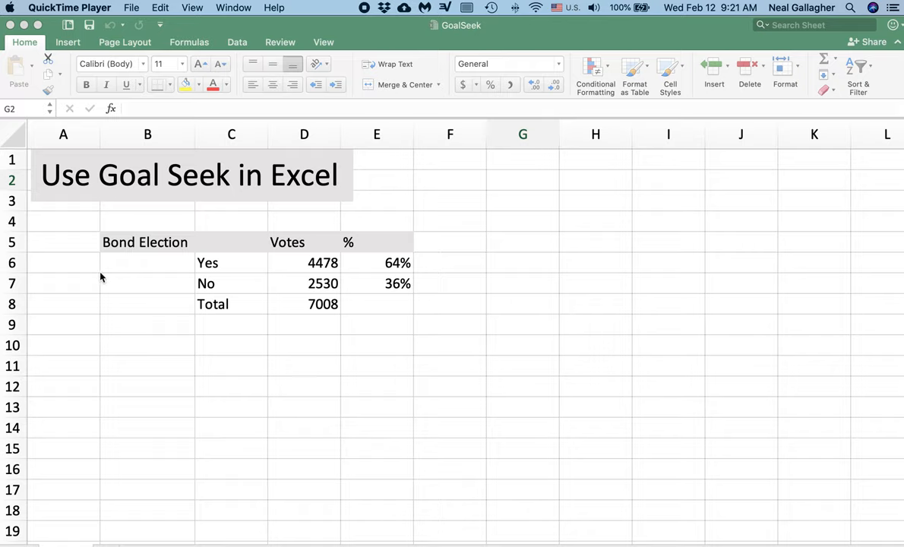
mouse_move(110, 249)
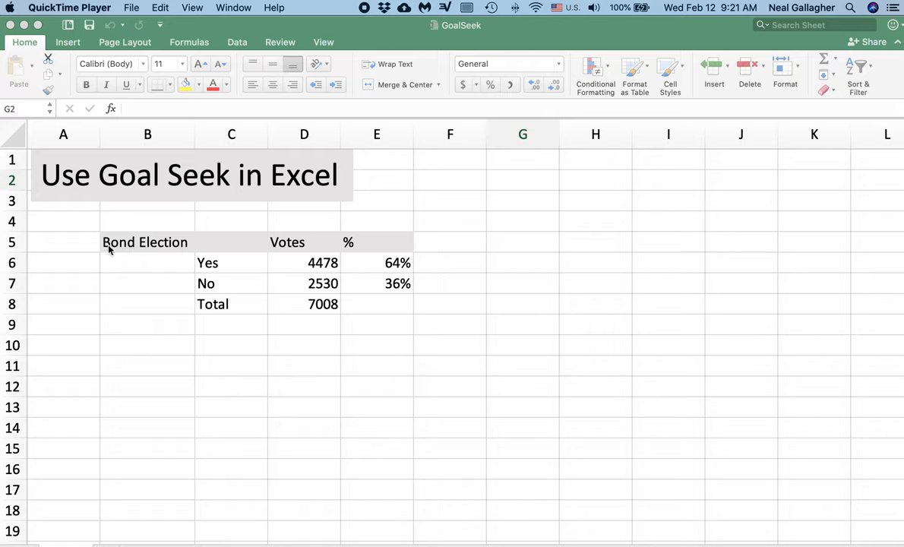
mouse_move(157, 411)
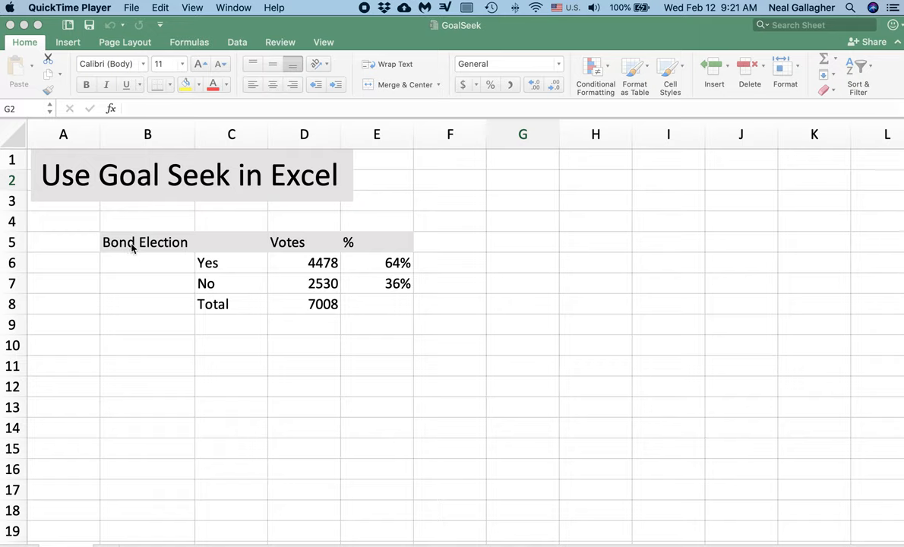
mouse_move(124, 332)
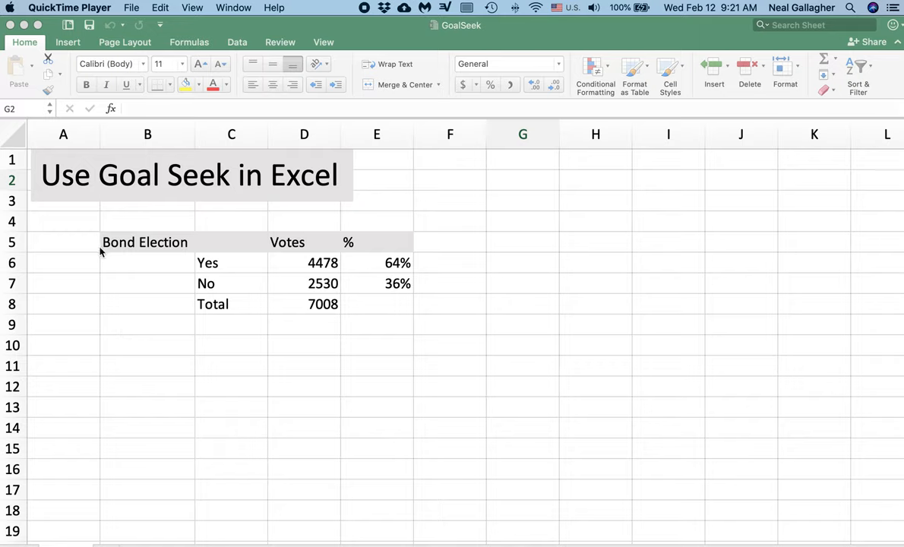
mouse_move(152, 243)
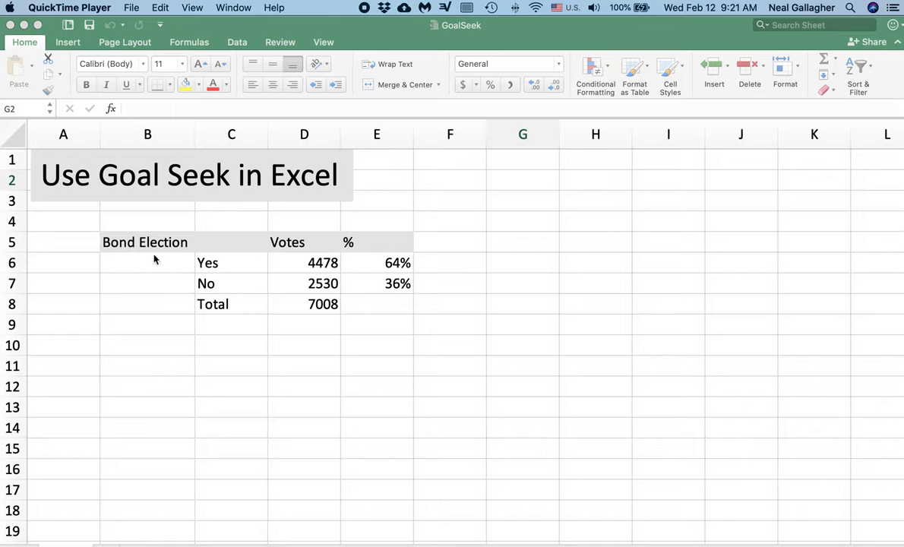
mouse_move(131, 256)
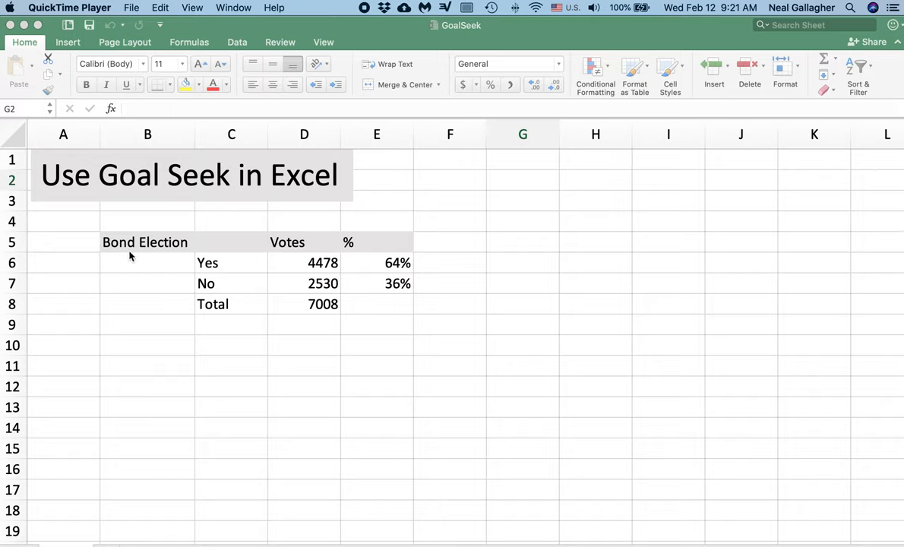
mouse_move(222, 237)
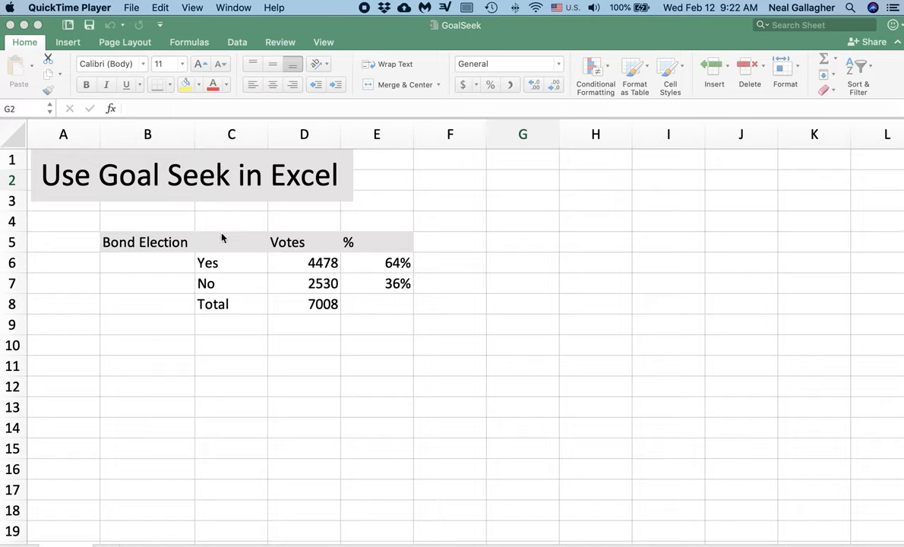
mouse_move(207, 270)
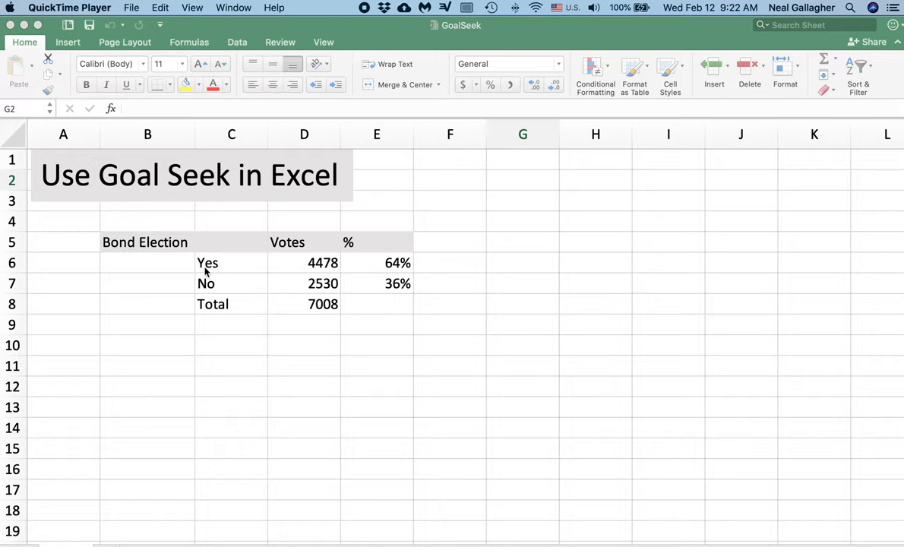
mouse_move(321, 271)
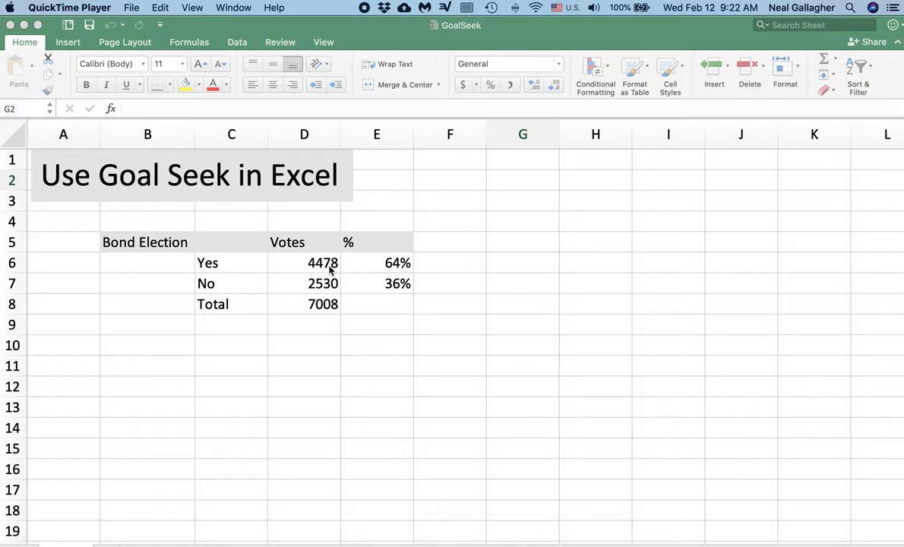
mouse_move(332, 295)
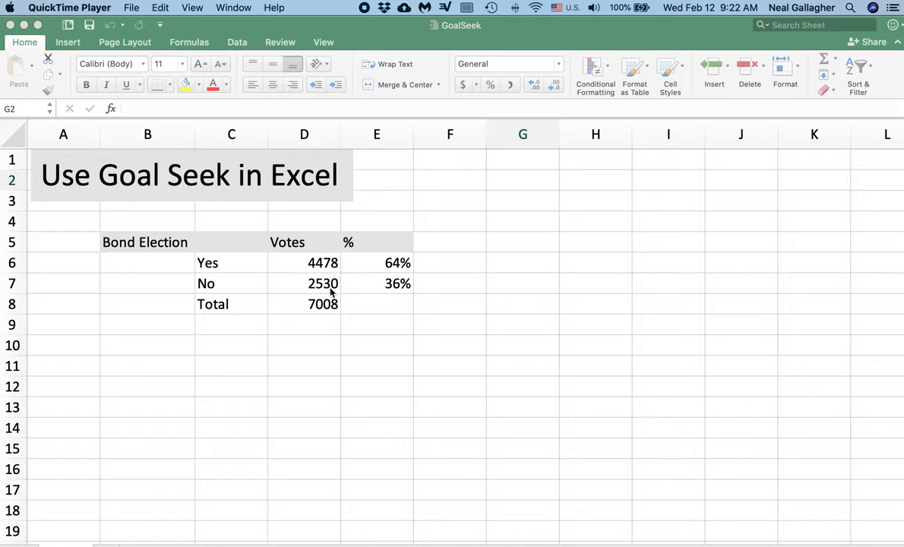
mouse_move(319, 315)
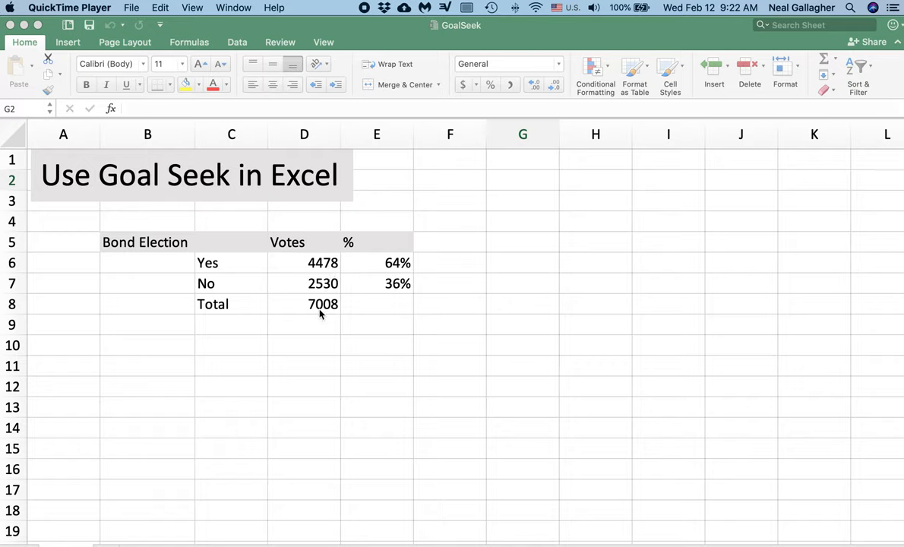
mouse_move(371, 284)
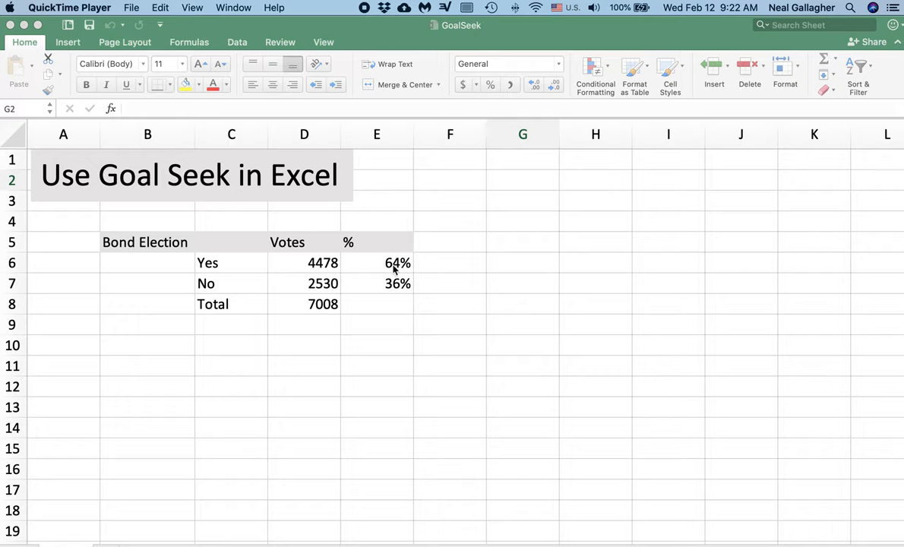
mouse_move(404, 270)
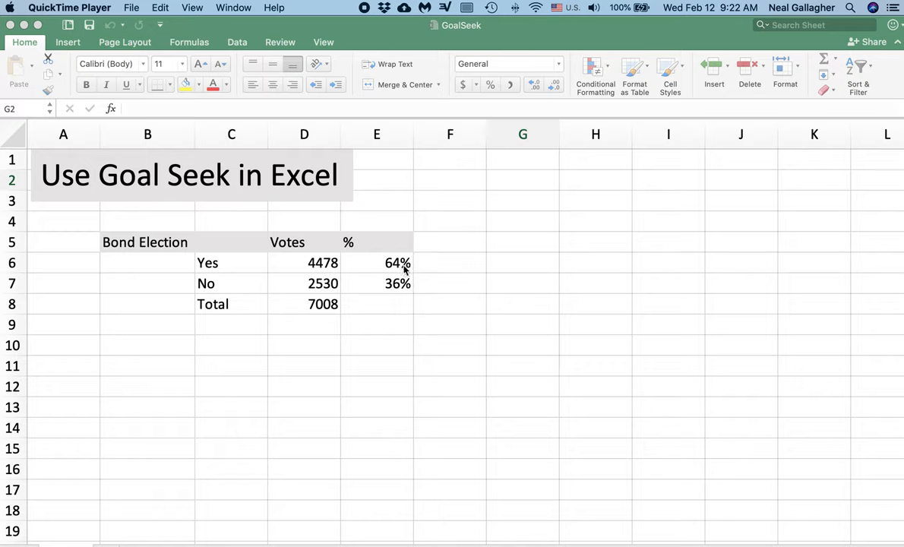
mouse_move(407, 271)
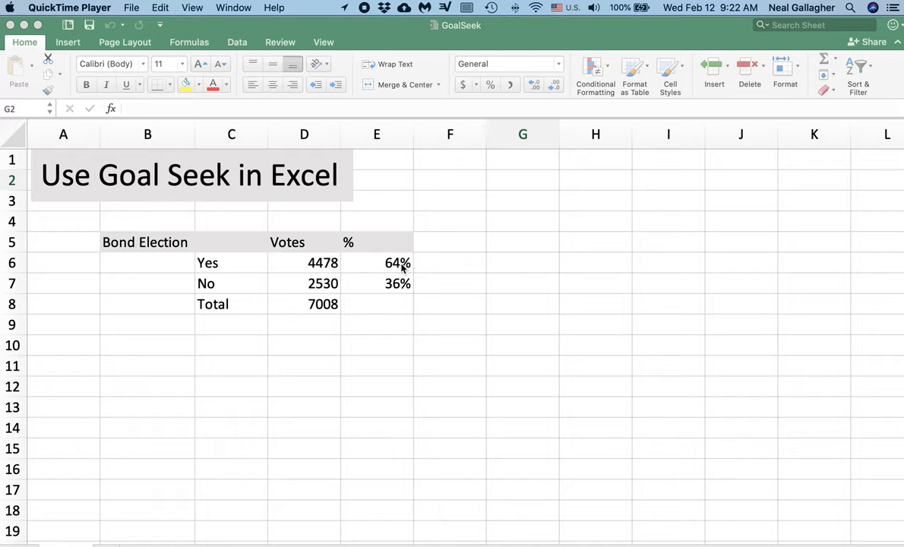
mouse_move(337, 273)
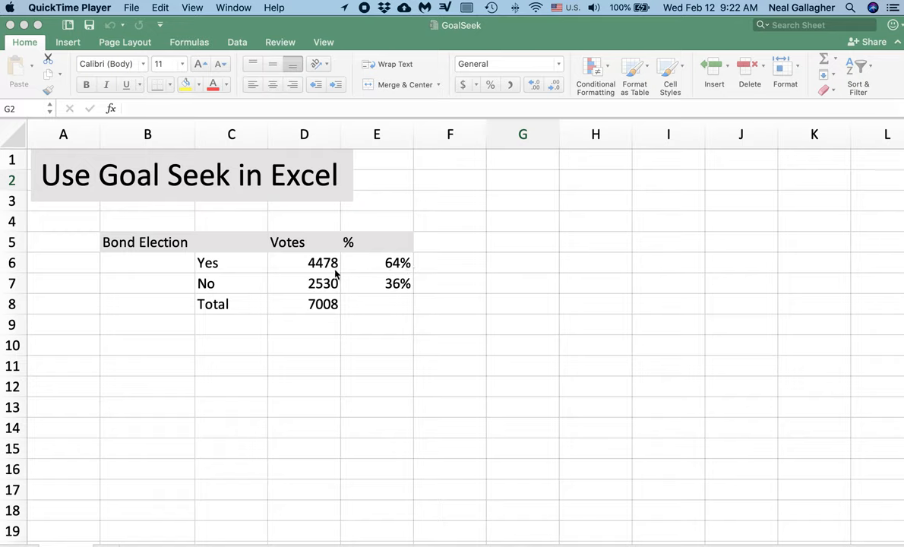
mouse_move(344, 264)
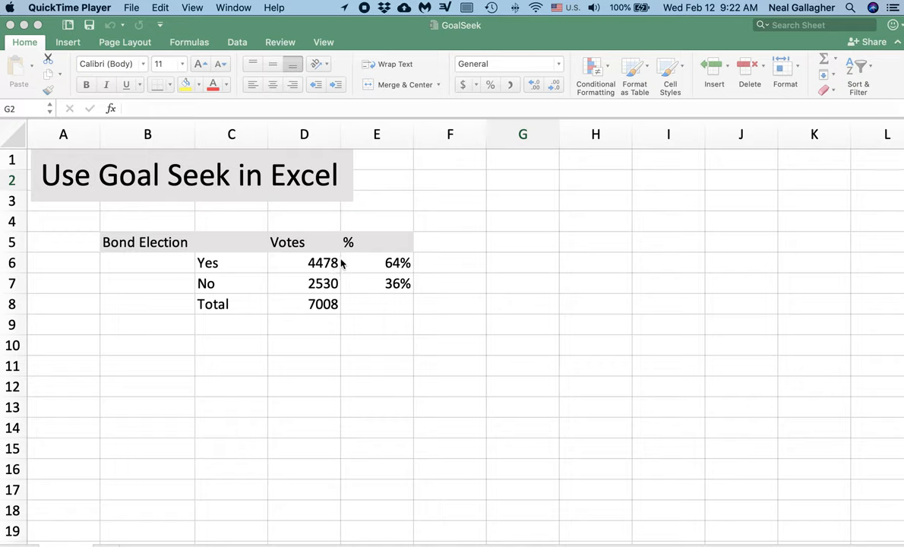
mouse_move(303, 268)
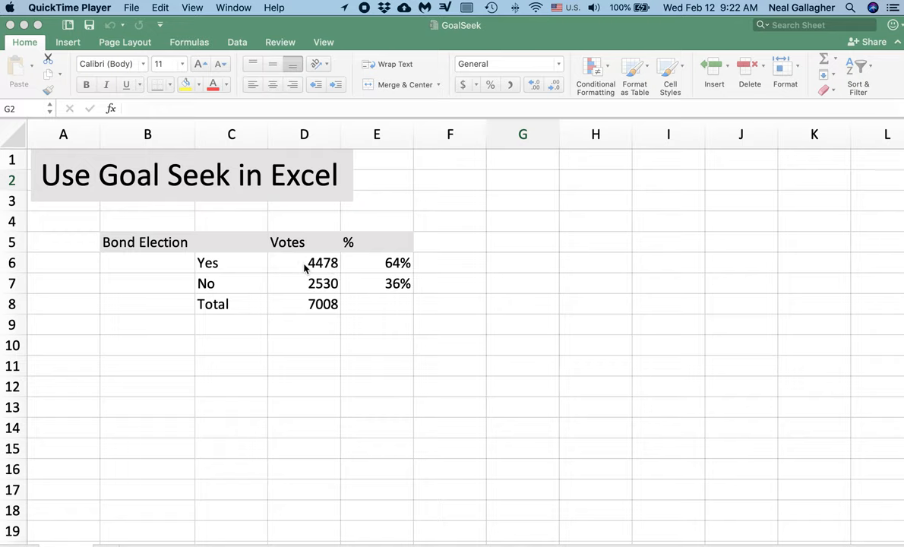
mouse_move(292, 265)
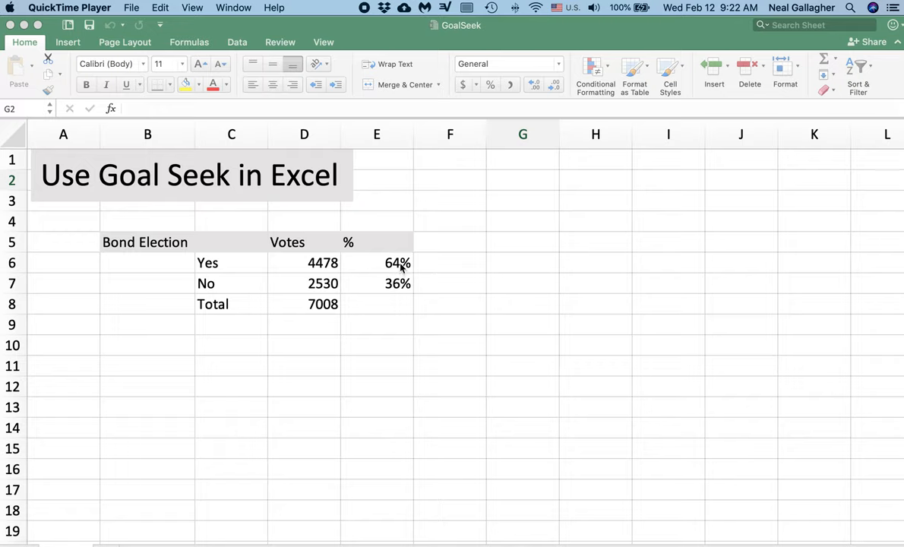
mouse_move(298, 300)
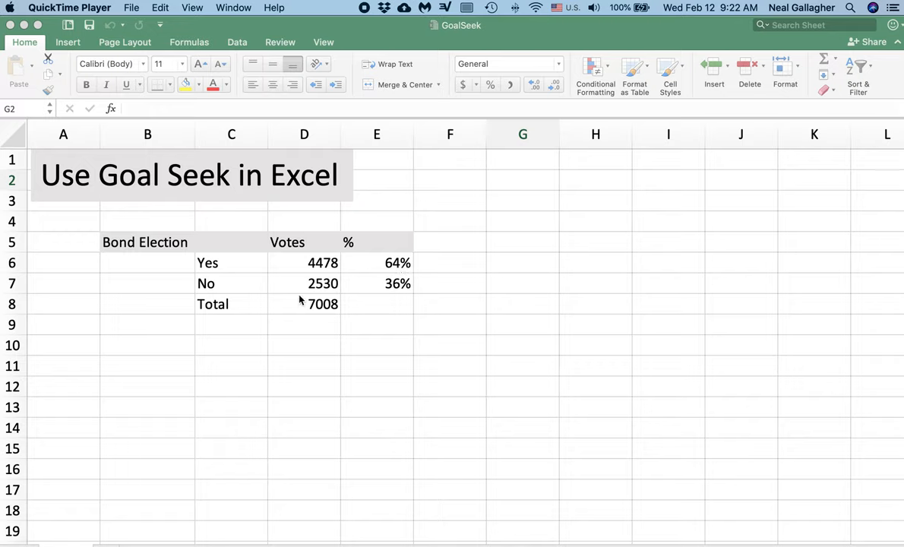
mouse_move(345, 304)
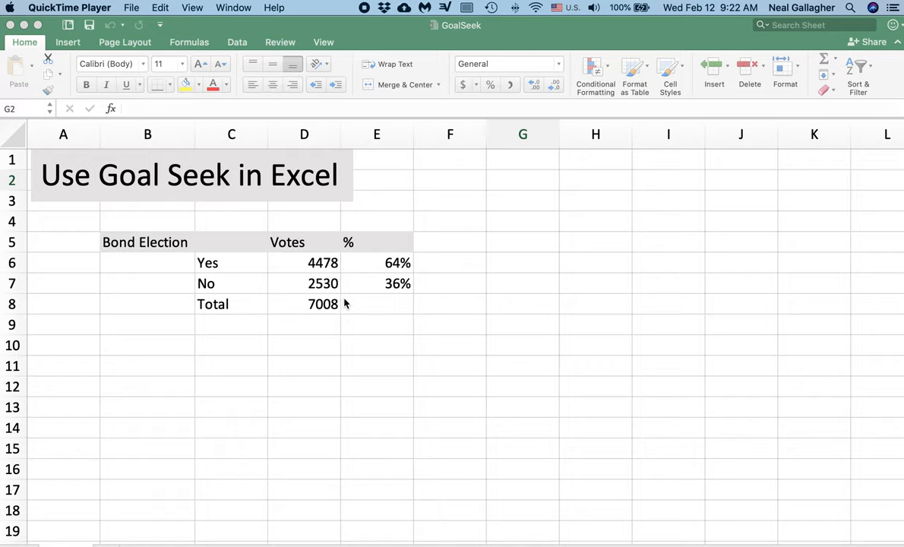
mouse_move(348, 310)
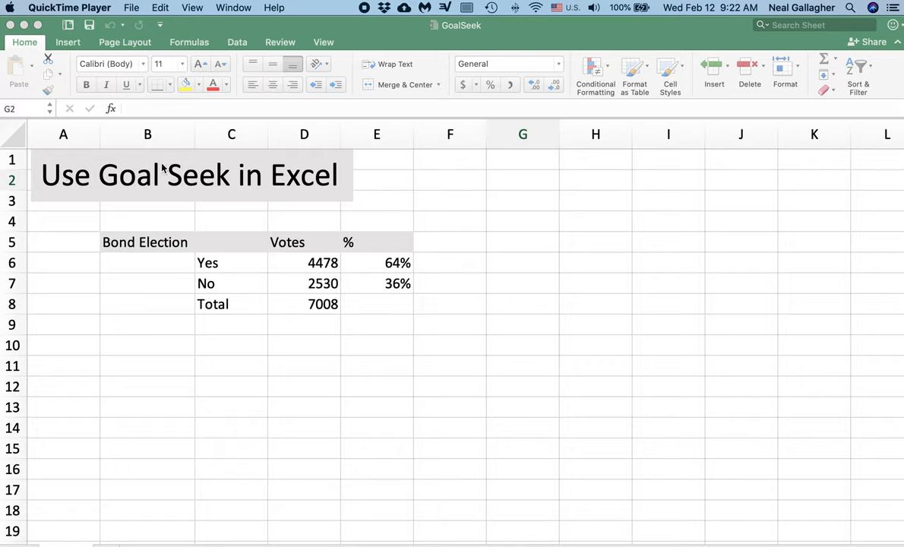
mouse_move(38, 191)
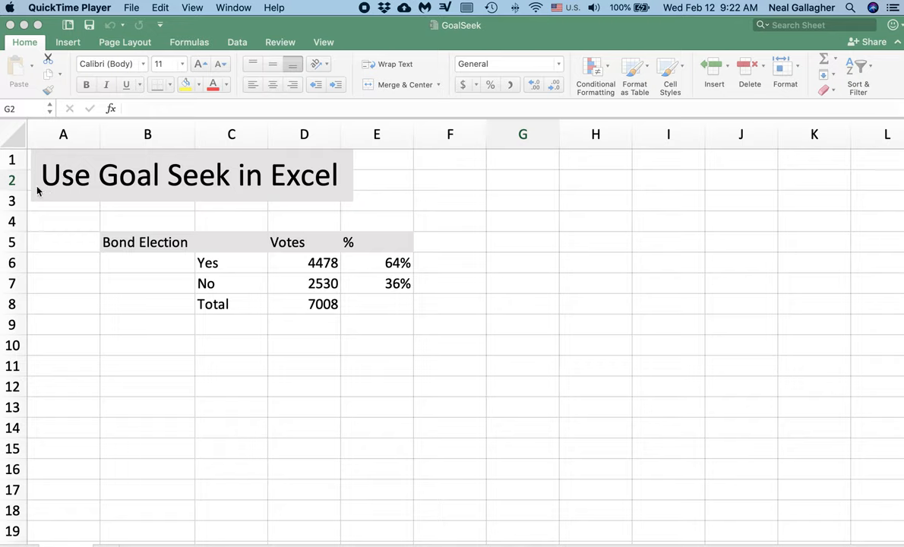
mouse_move(264, 199)
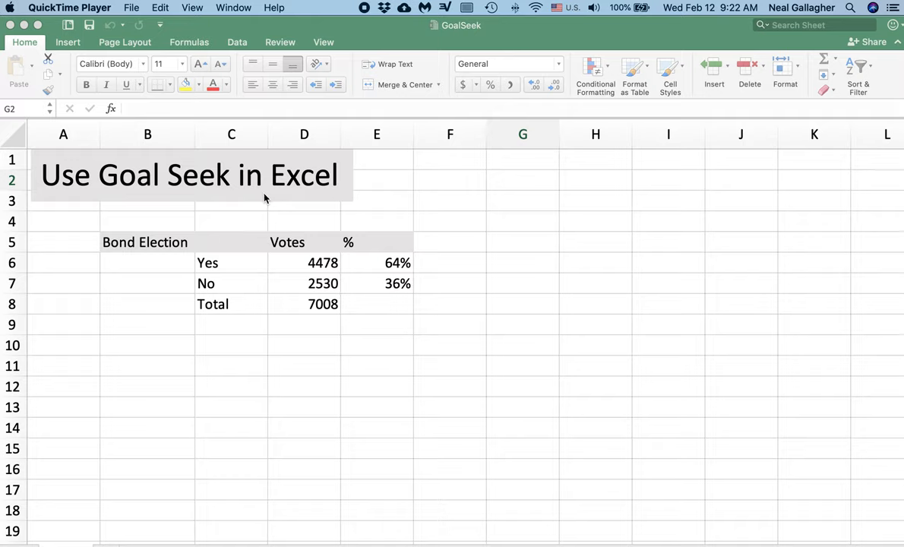
mouse_move(268, 201)
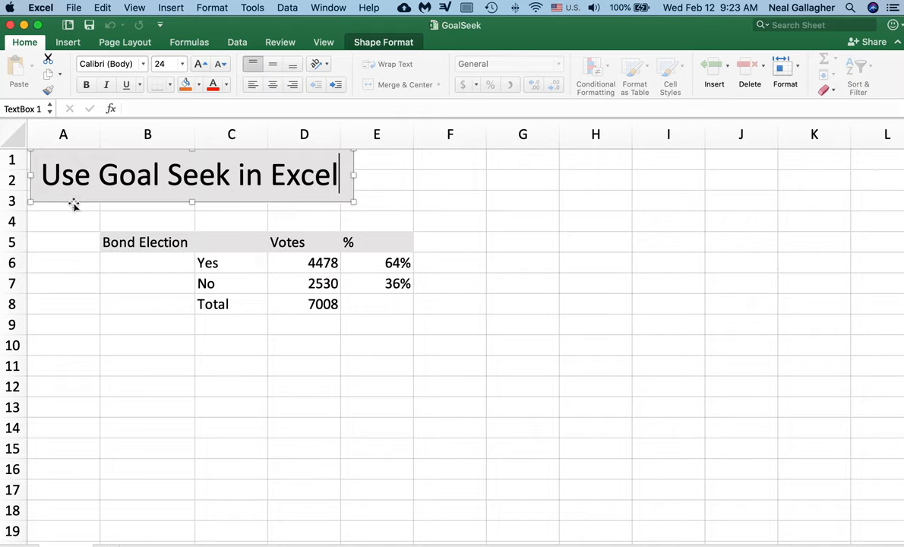
mouse_move(319, 149)
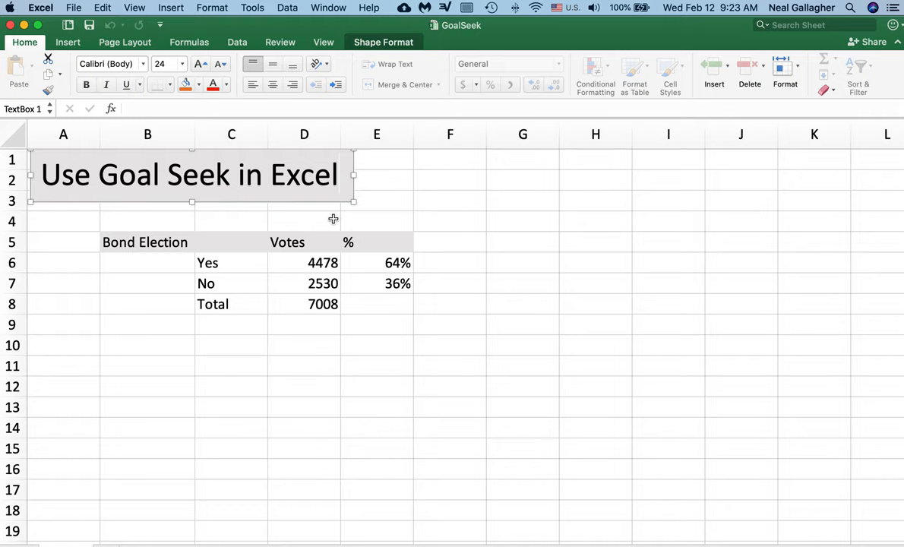
Insert an empty text box near cell G2, to the right of the vote table.
left_click(523, 181)
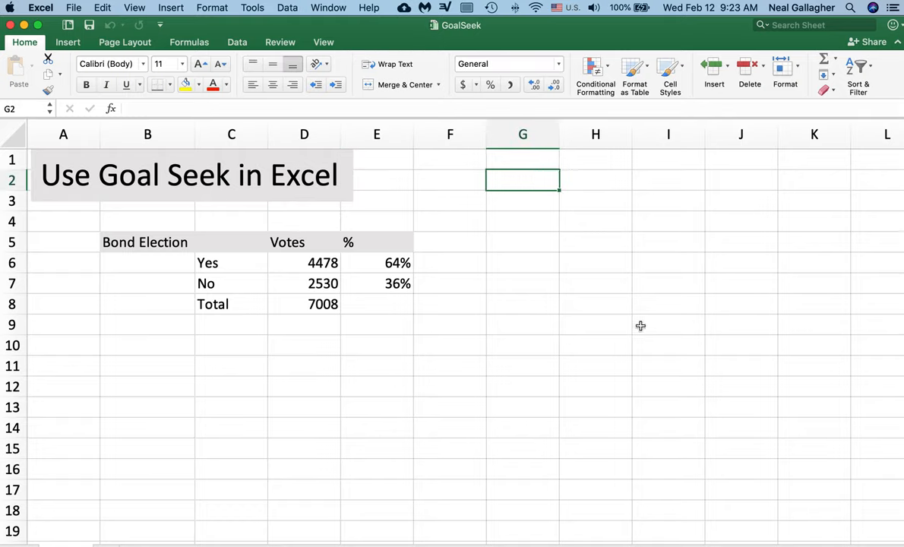
mouse_move(69, 60)
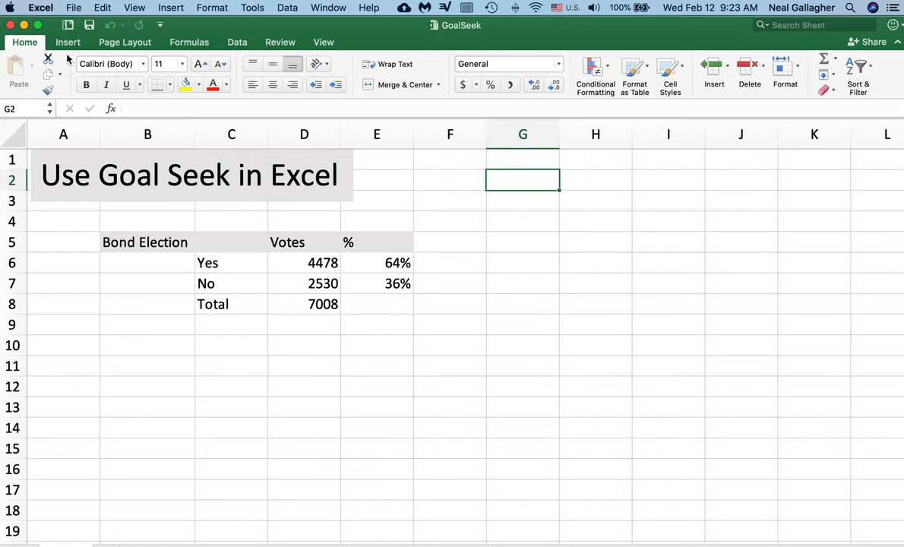
left_click(67, 43)
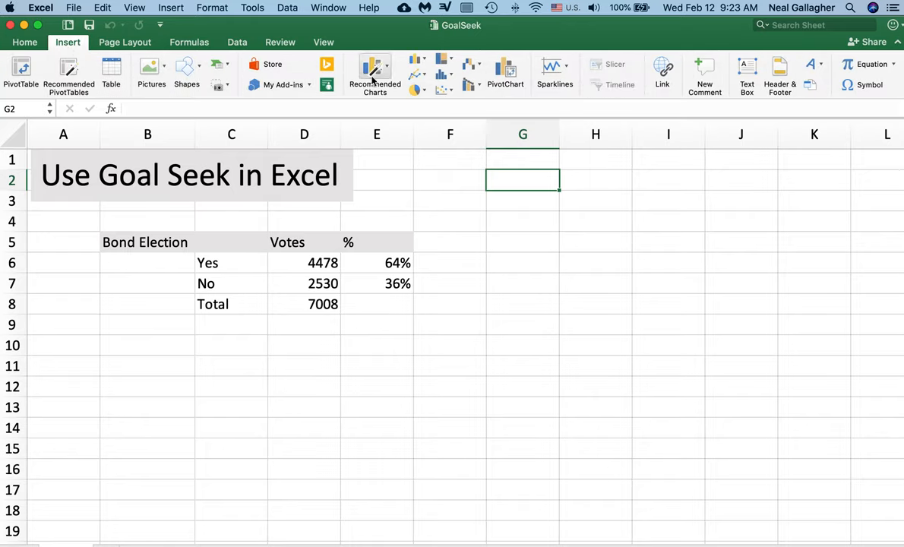
mouse_move(706, 76)
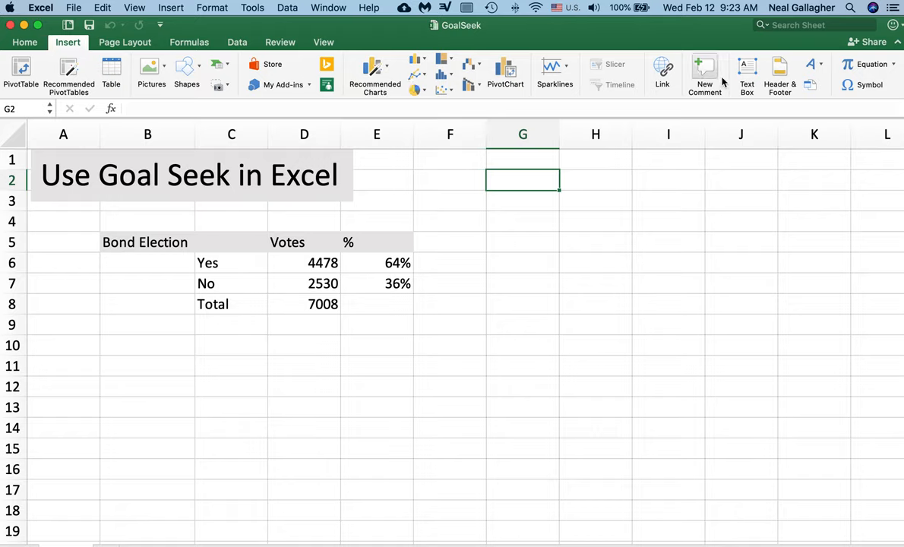
mouse_move(746, 66)
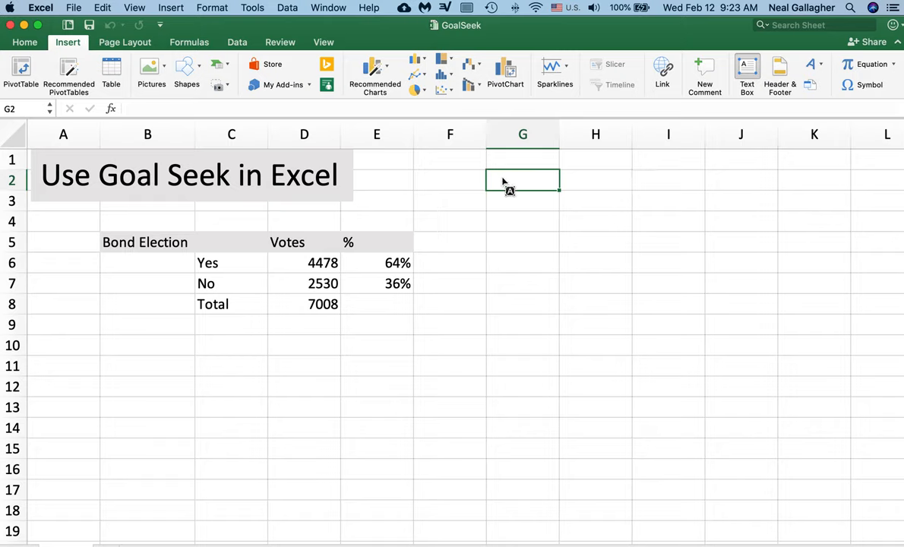
left_click(746, 76)
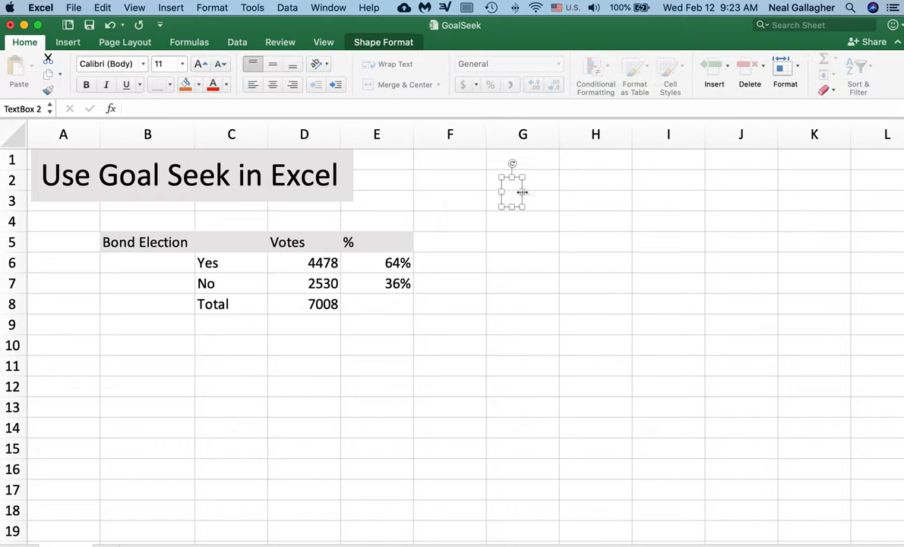
Widen the text box across columns G to K and enter the word 'Text'.
left_click_drag(524, 192, 844, 192)
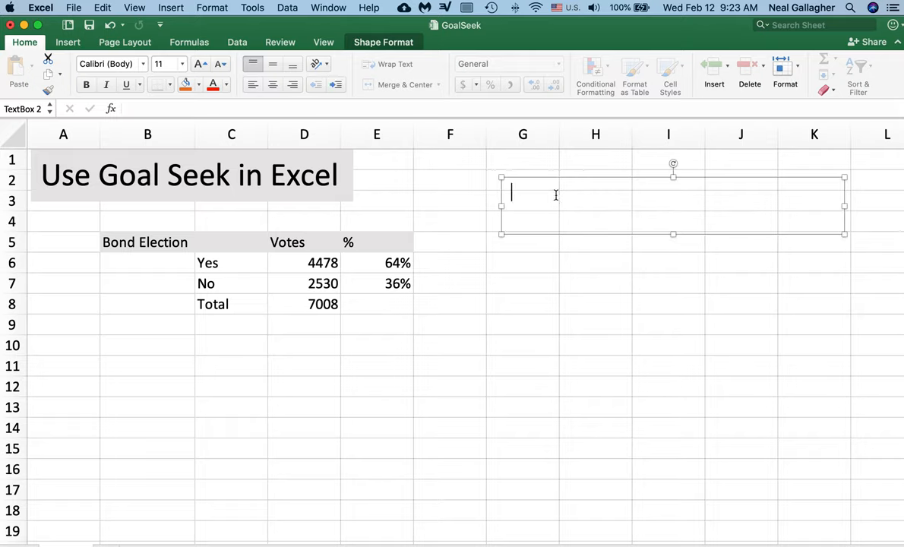
type("Te")
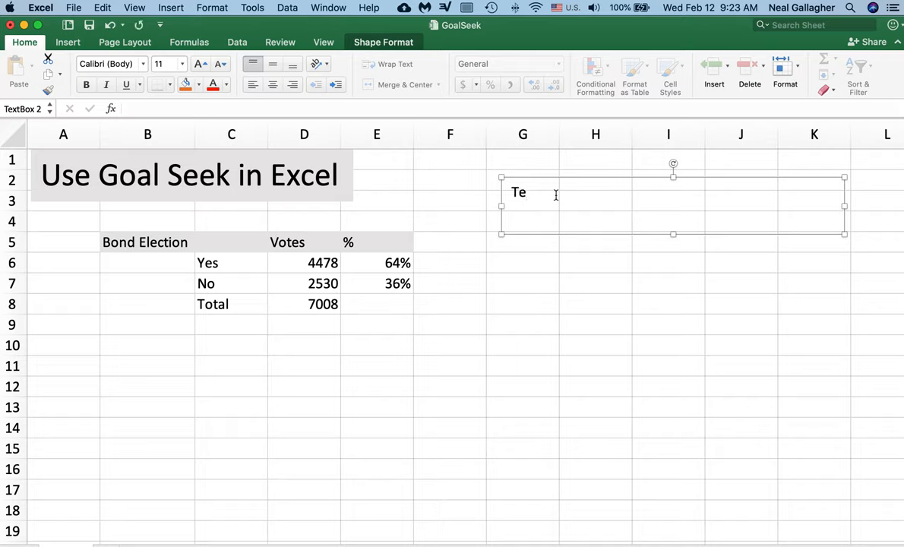
type("xt")
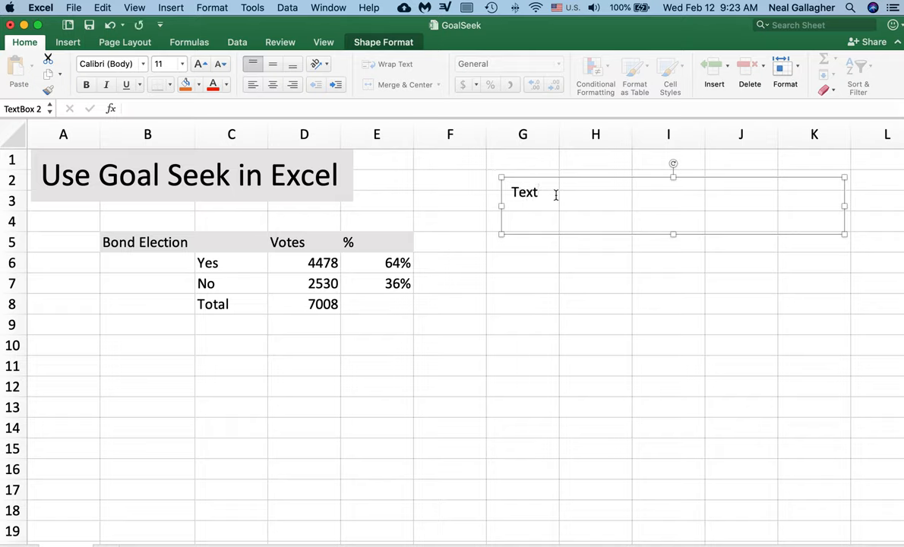
left_click(538, 192)
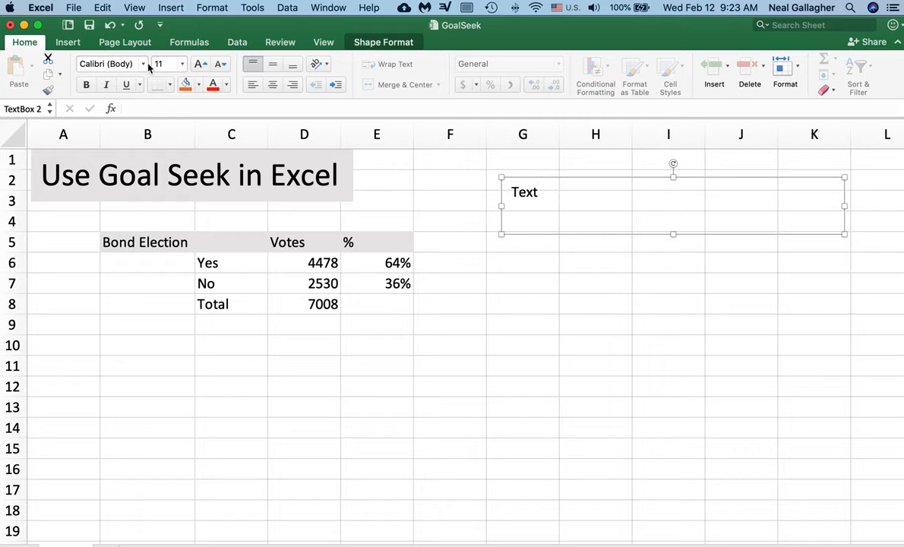
mouse_move(89, 64)
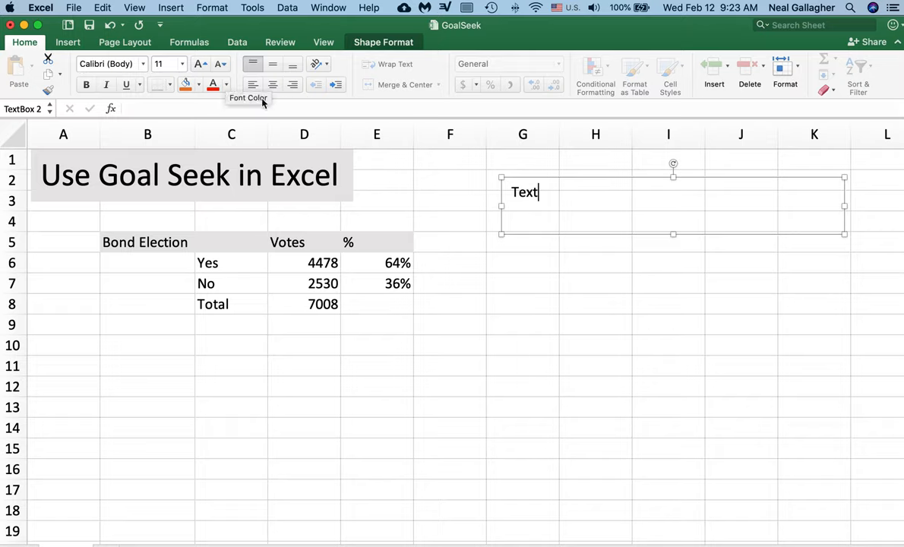
mouse_move(225, 94)
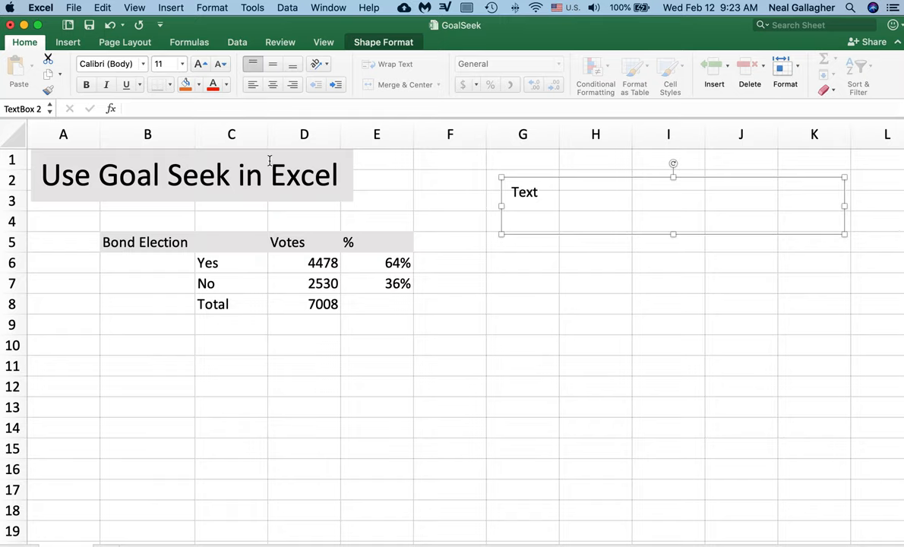
mouse_move(263, 159)
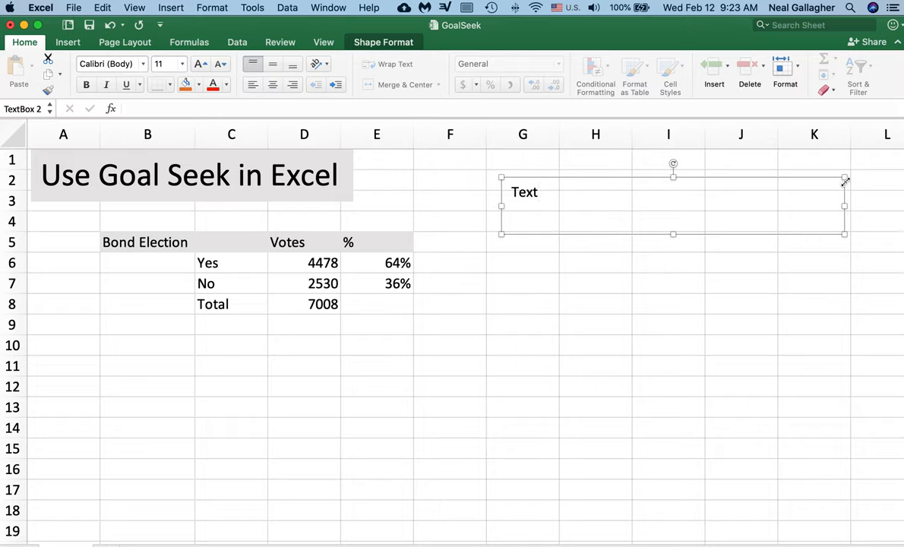
mouse_move(647, 246)
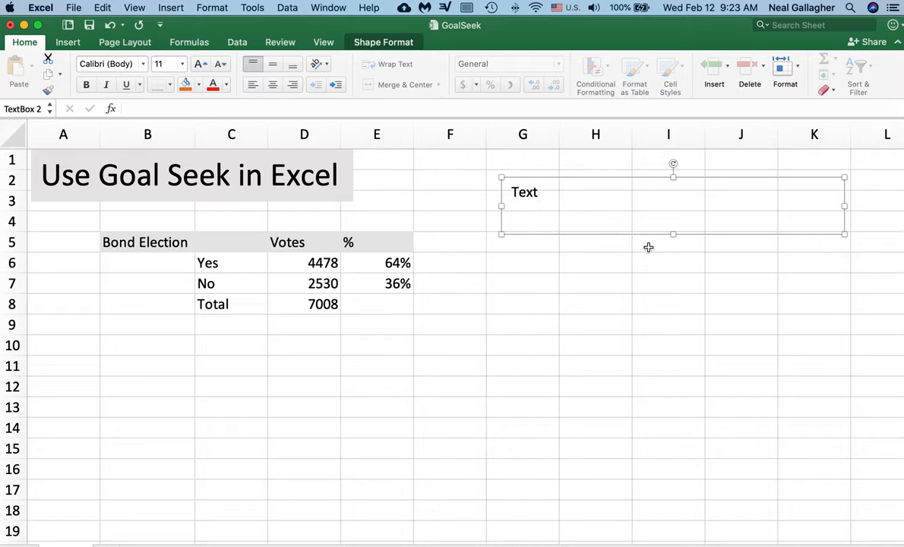
Fill the text box with light grey to match the title.
left_click(525, 191)
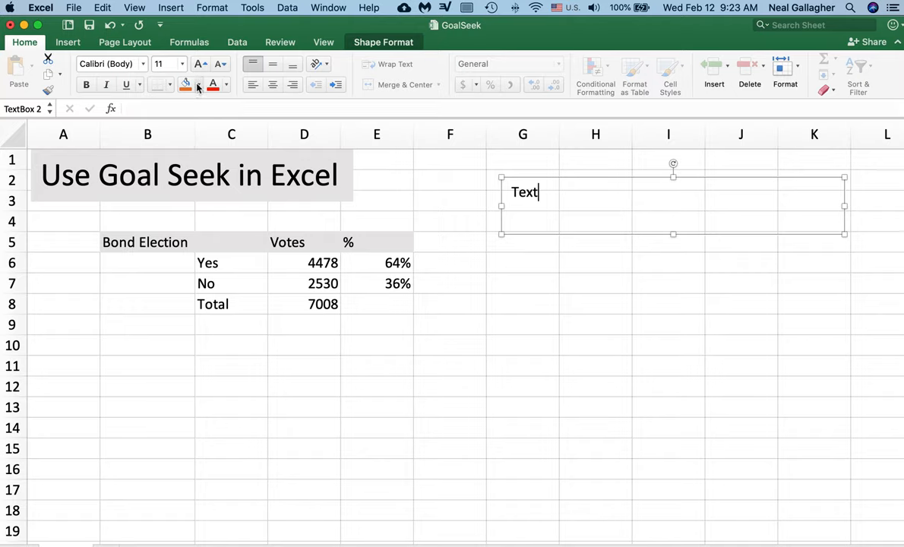
left_click(196, 85)
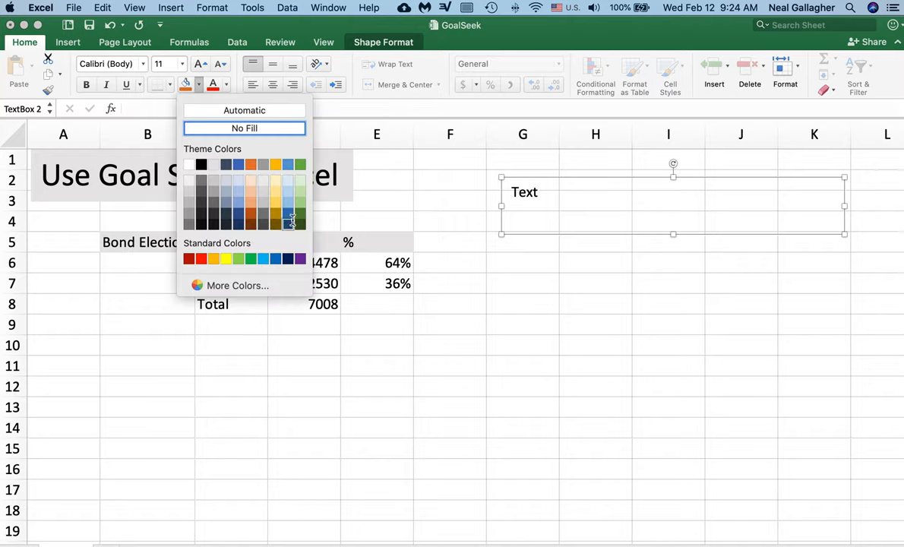
left_click(243, 128)
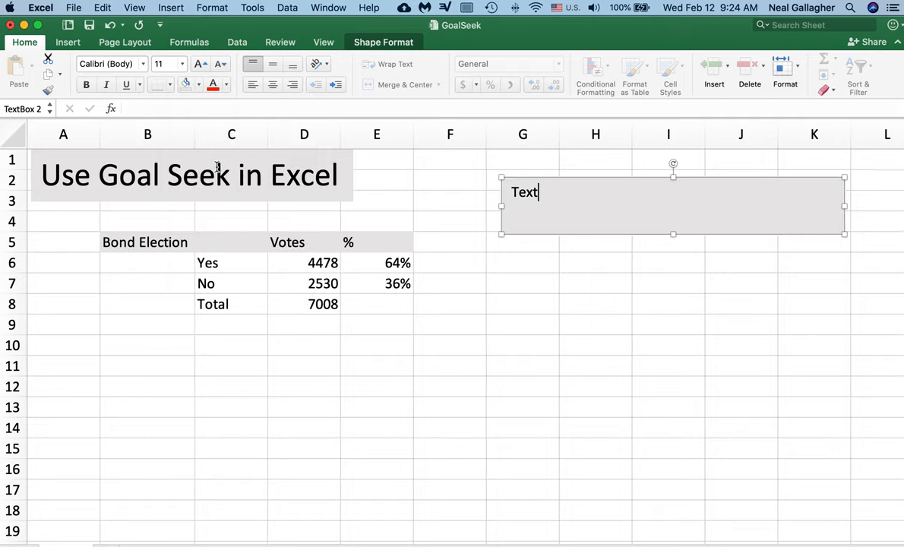
mouse_move(833, 201)
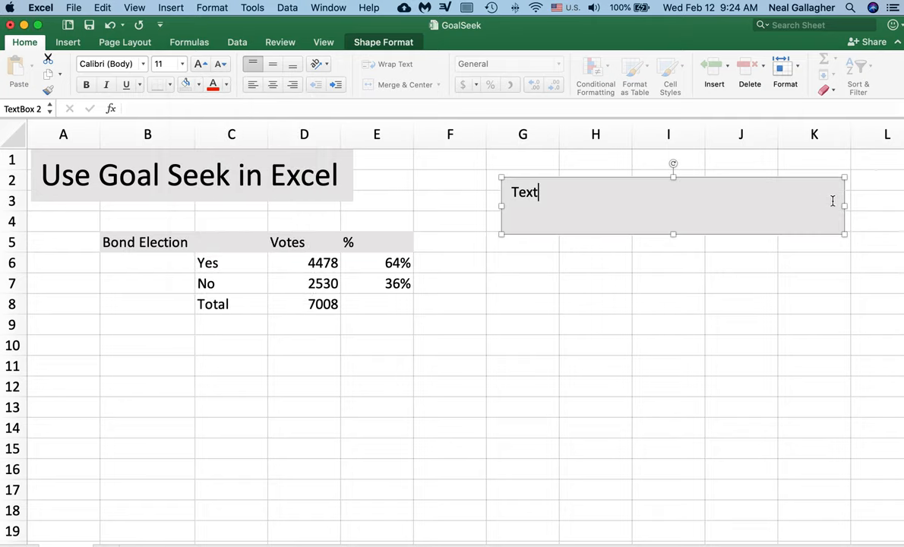
mouse_move(744, 345)
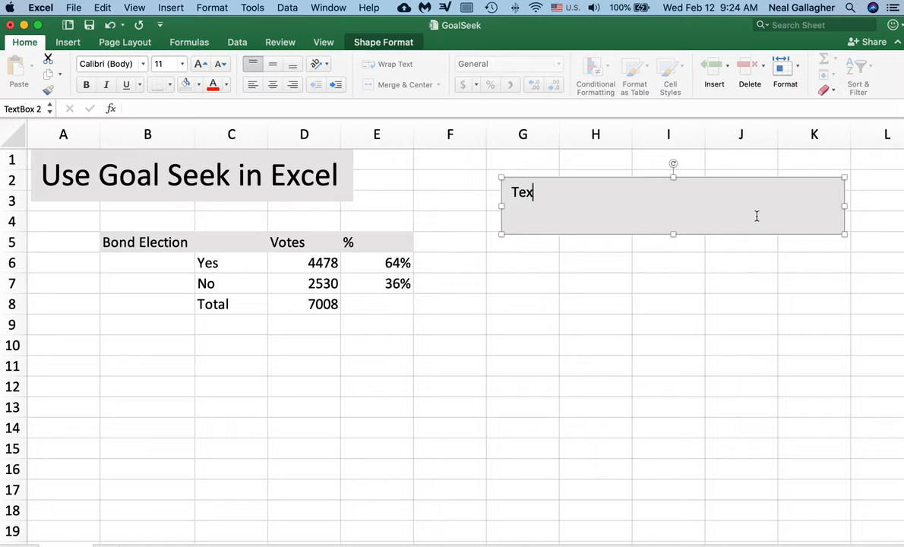
Erase the word in the text box and leave it so the empty box disappears.
key("Backspace")
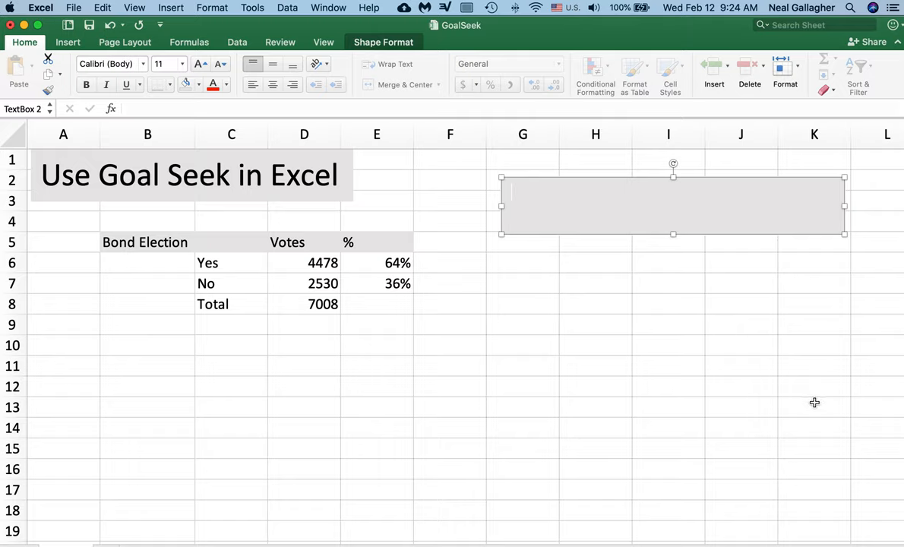
left_click(523, 179)
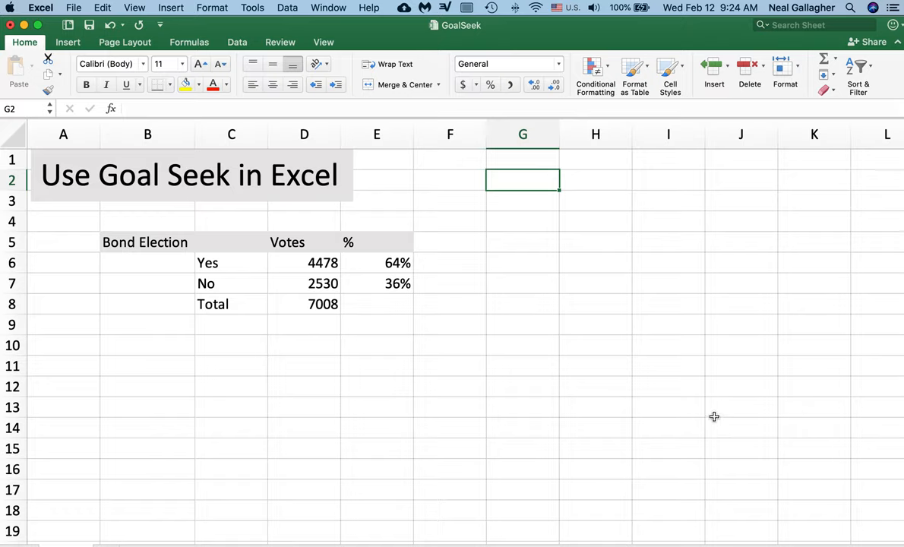
mouse_move(322, 266)
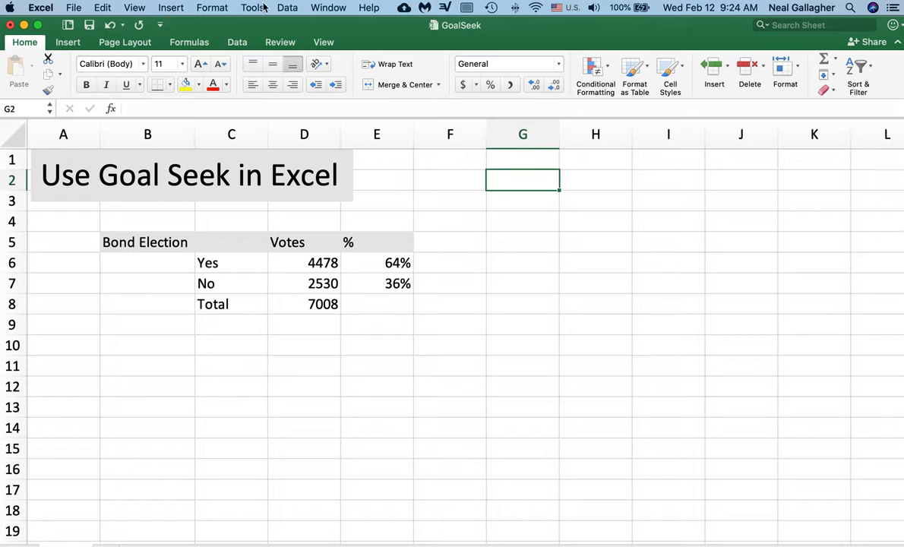
mouse_move(213, 6)
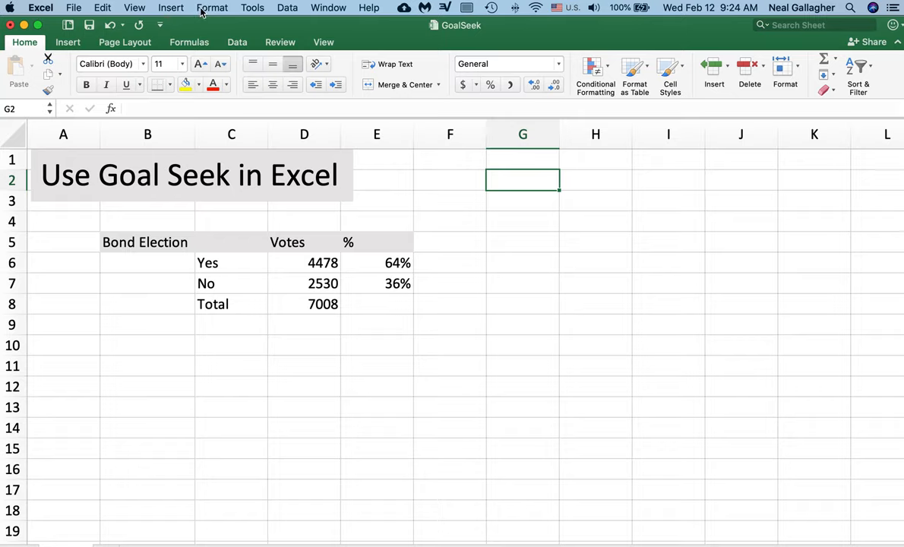
mouse_move(235, 21)
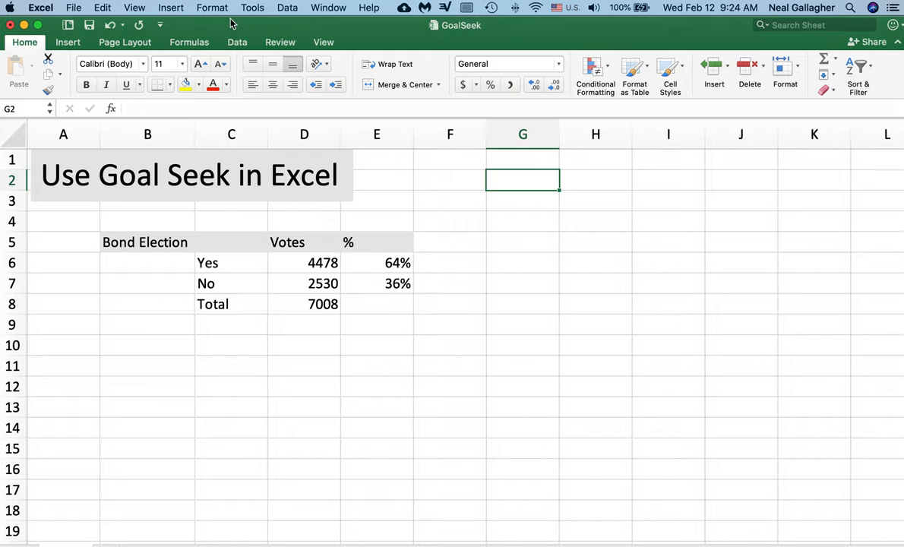
mouse_move(234, 21)
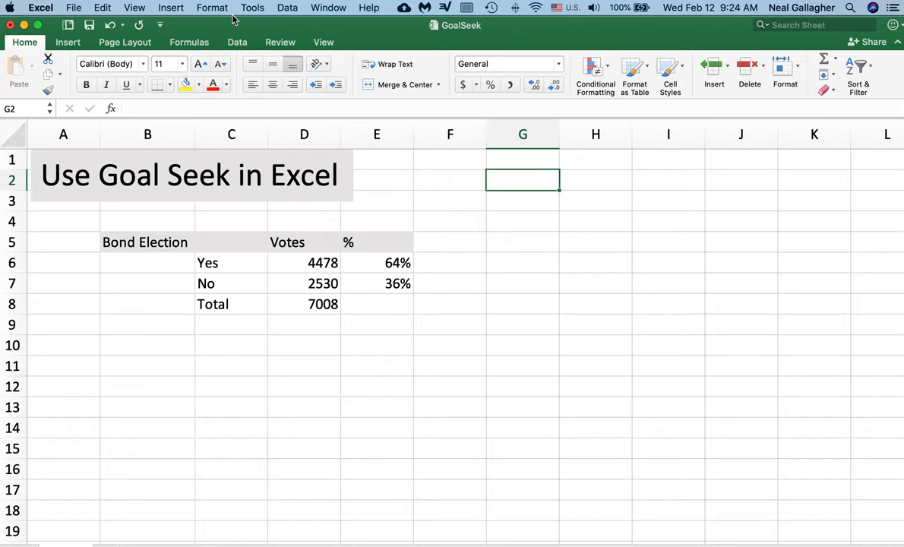
Start Goal Seek from the Tools menu with $E$6 as the Set cell.
left_click(253, 7)
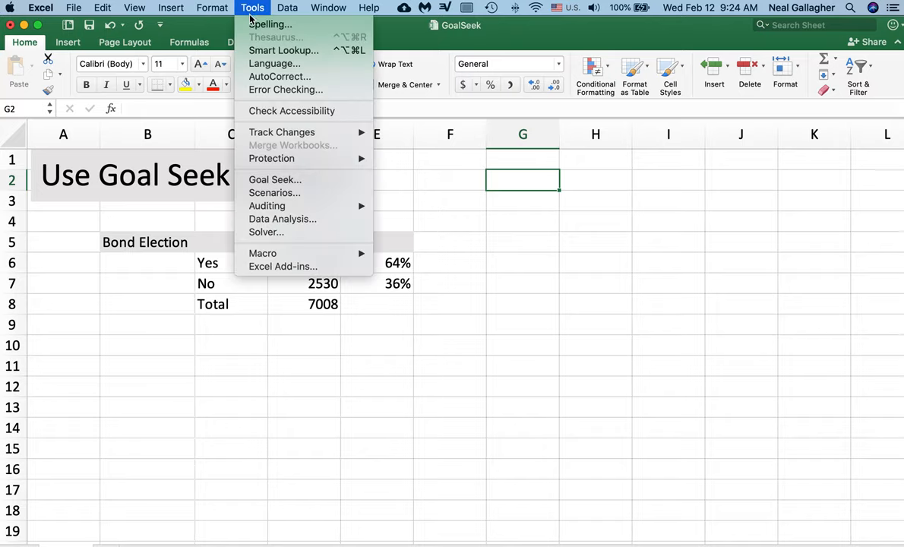
mouse_move(273, 180)
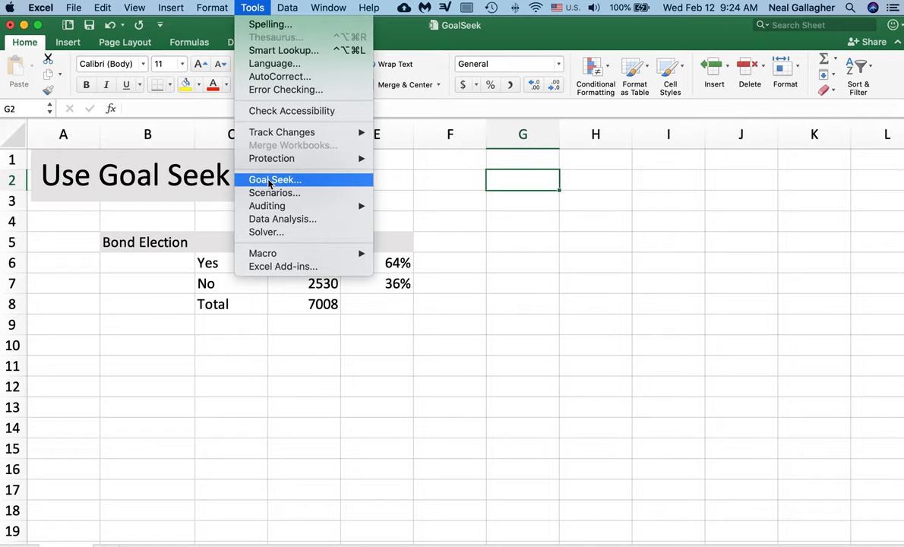
mouse_move(283, 183)
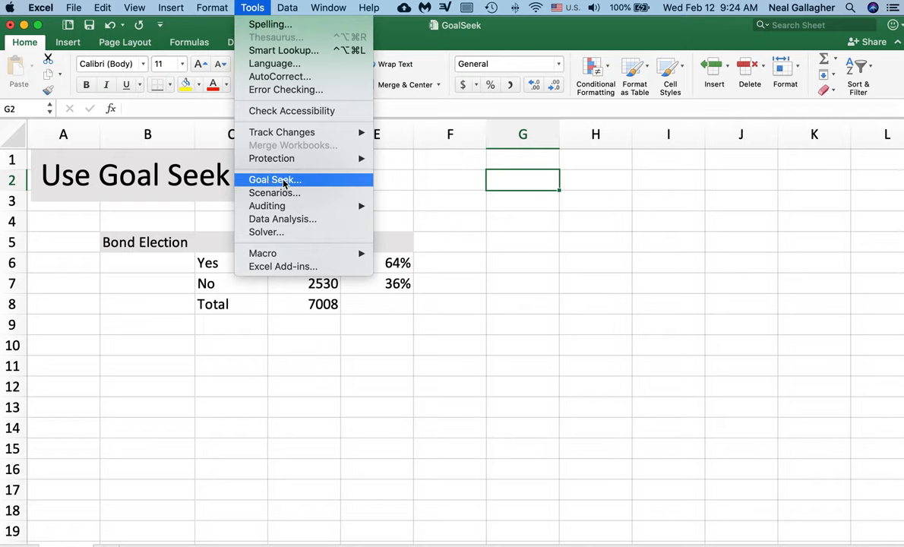
left_click(274, 179)
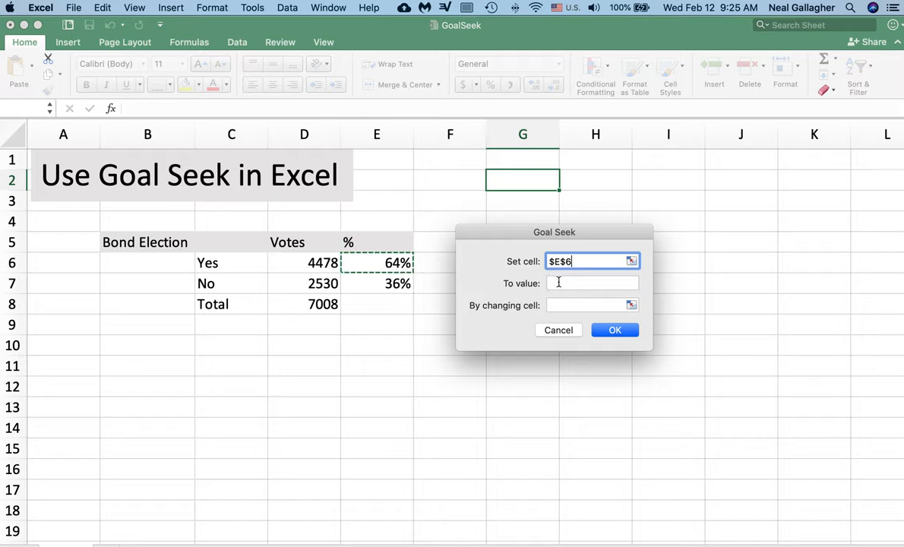
Run Goal Seek to a value of 67 by changing the Yes votes in D6.
left_click(593, 283)
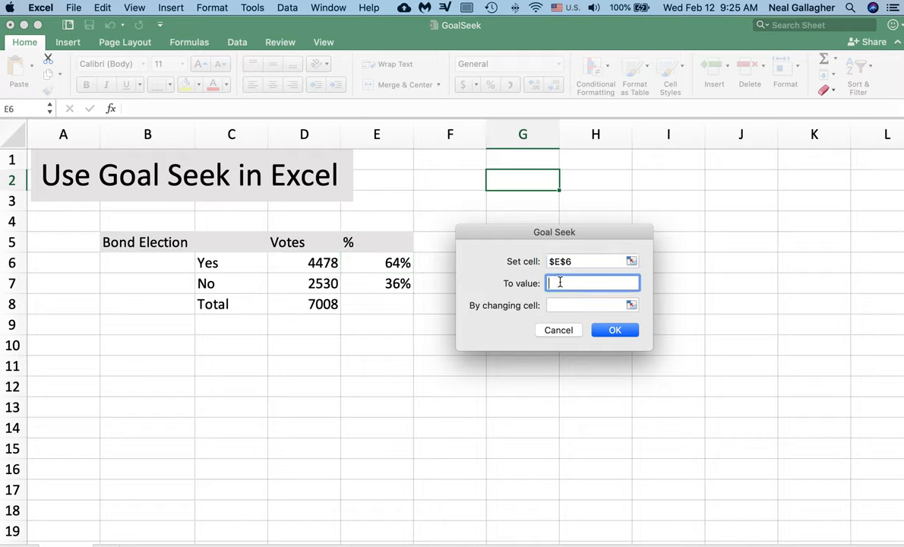
type("67")
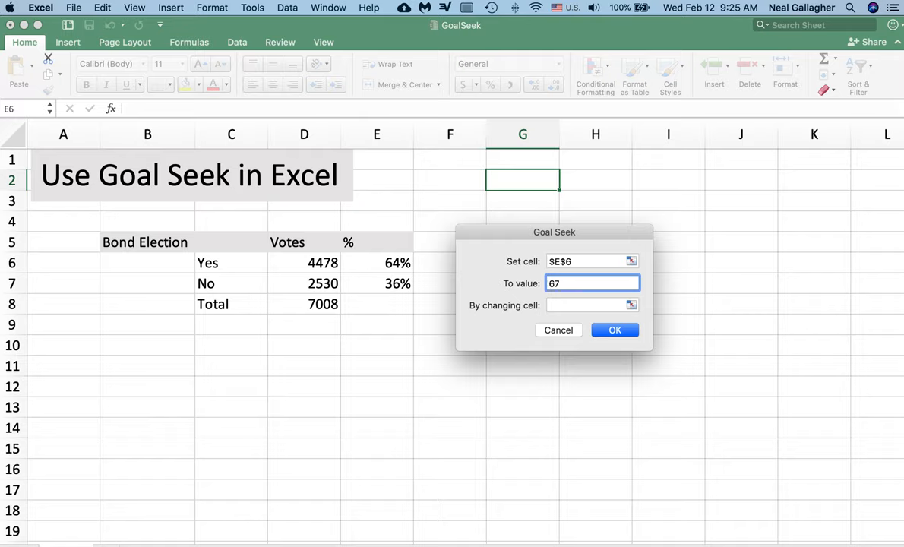
left_click(593, 304)
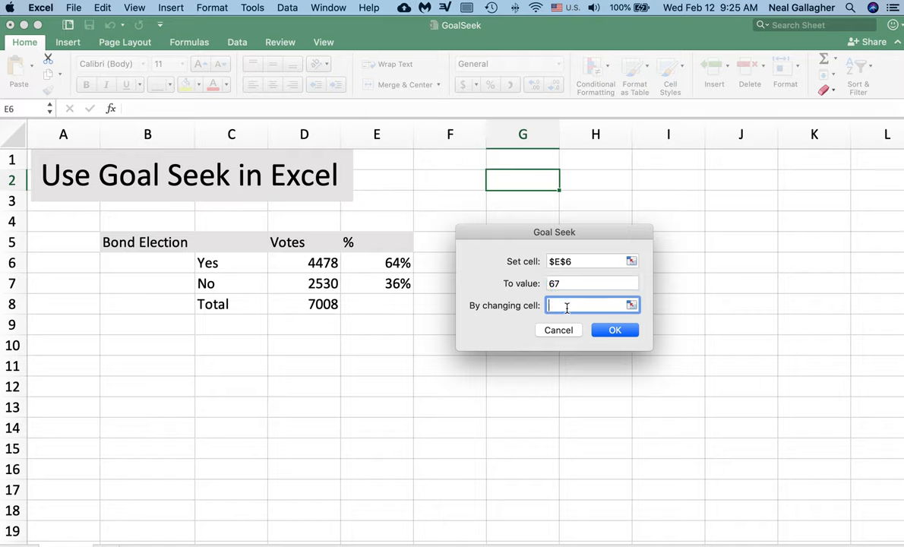
left_click(304, 261)
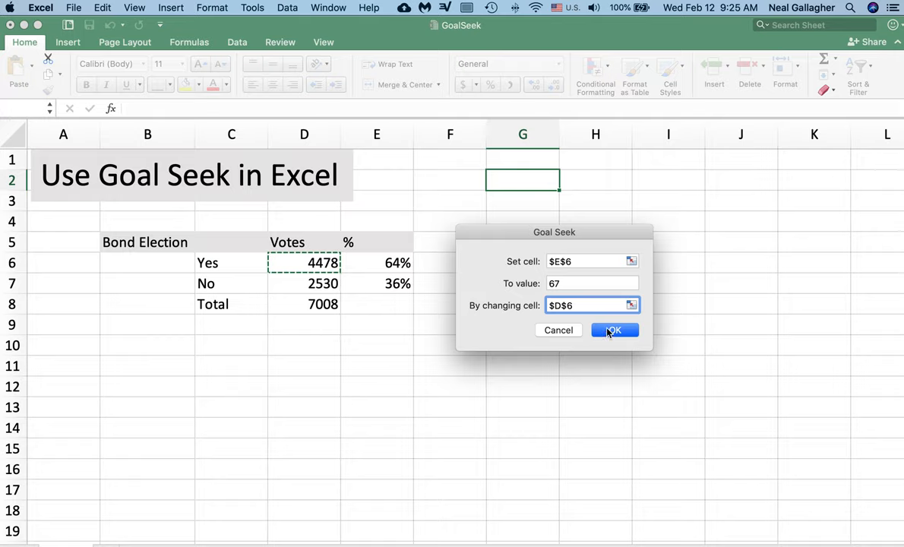
left_click(614, 330)
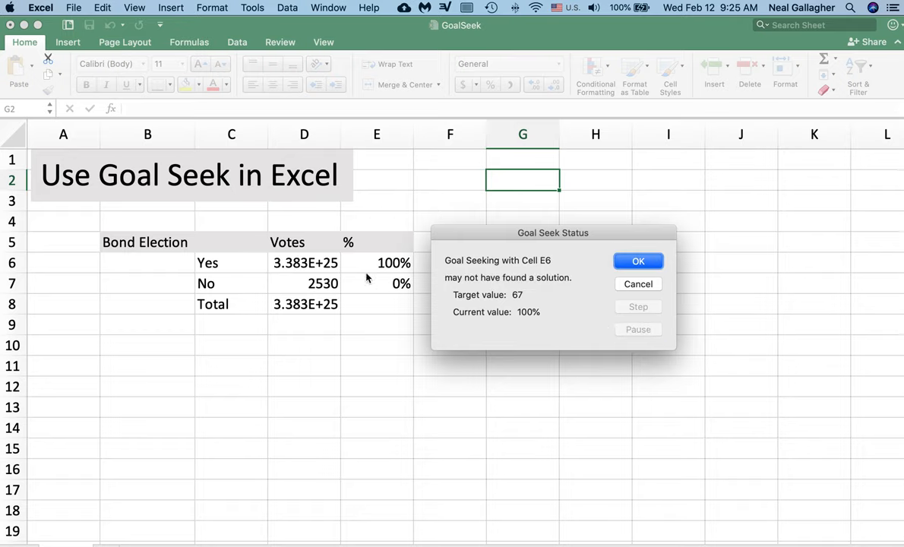
mouse_move(404, 266)
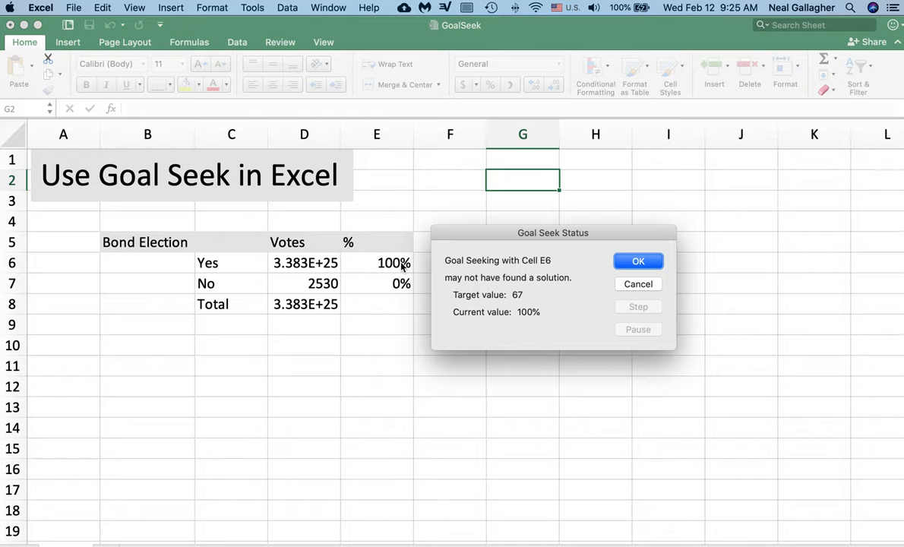
mouse_move(613, 286)
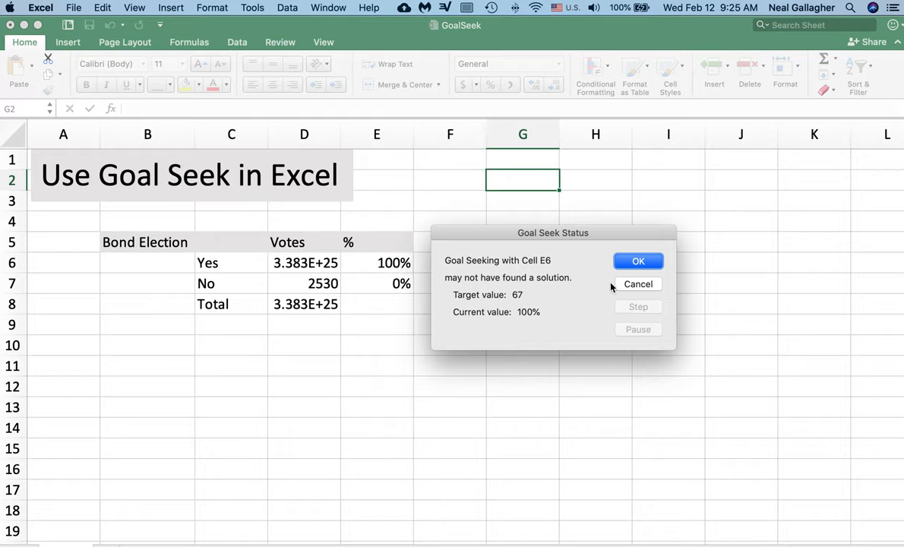
Cancel the failed result, restoring Yes 4478 (64%), and select E6.
left_click(638, 261)
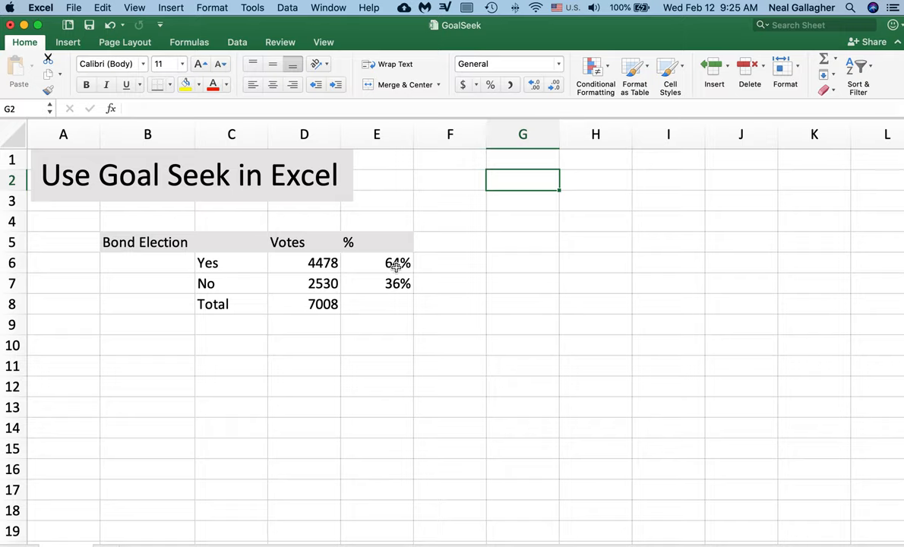
left_click(377, 262)
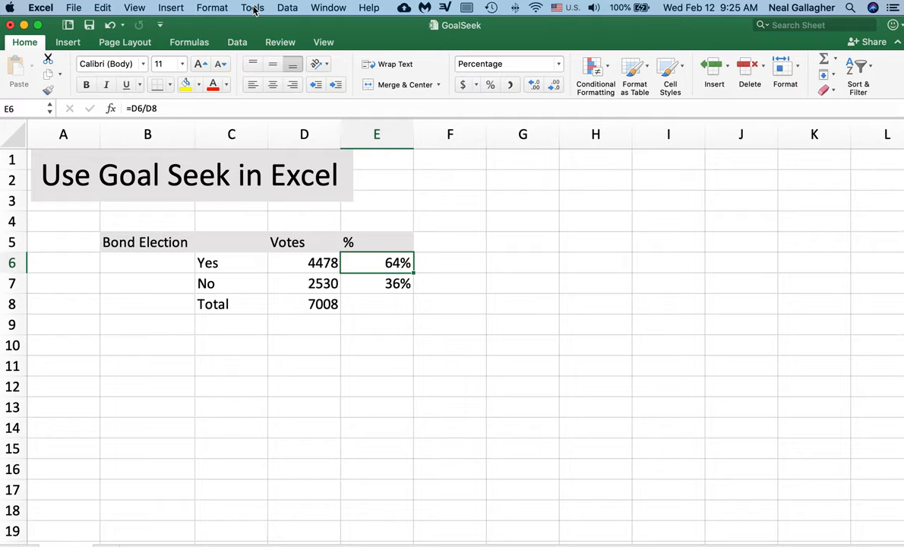
Set up Goal Seek on E6 to value .67 by changing the Yes votes in D6.
left_click(252, 7)
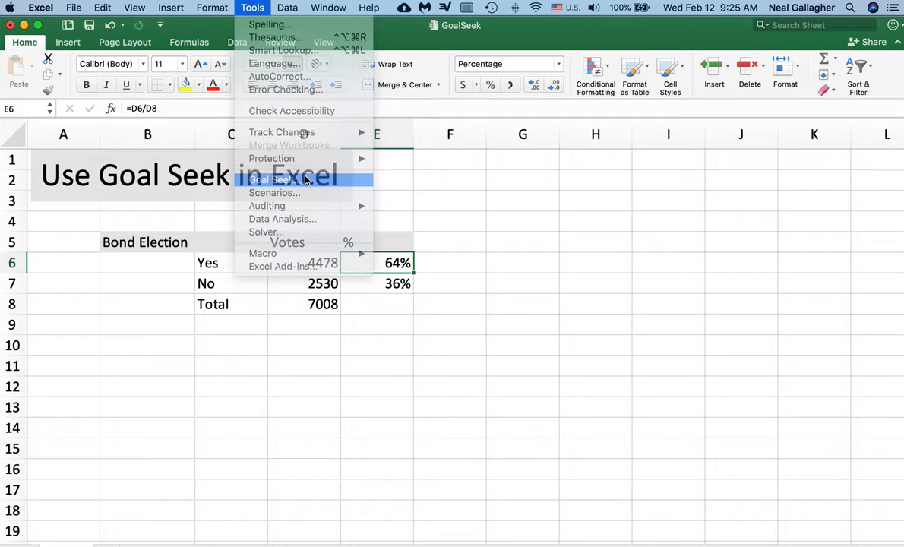
left_click(273, 179)
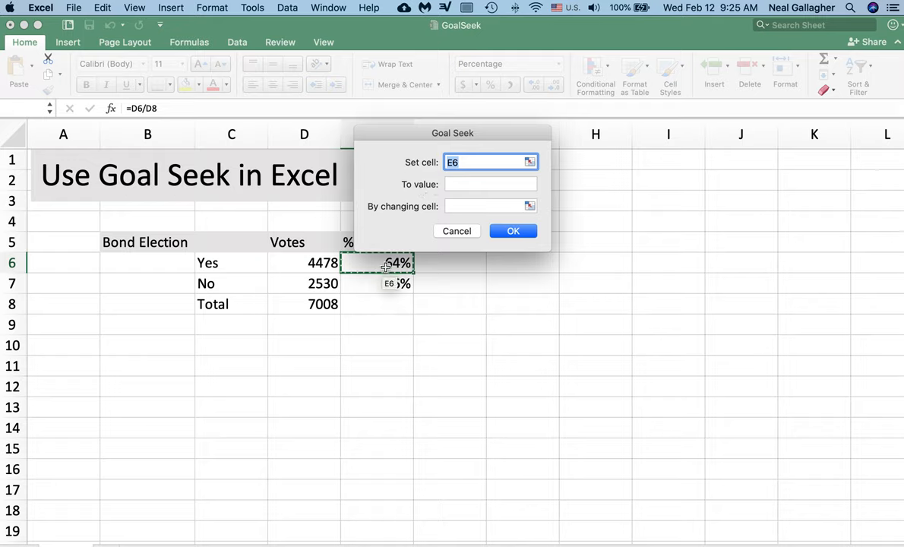
left_click(388, 263)
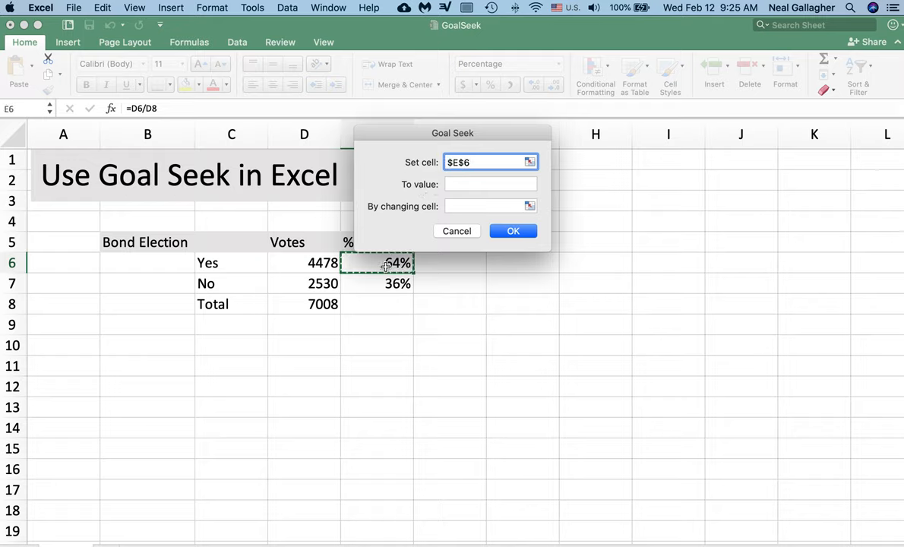
left_click(490, 184)
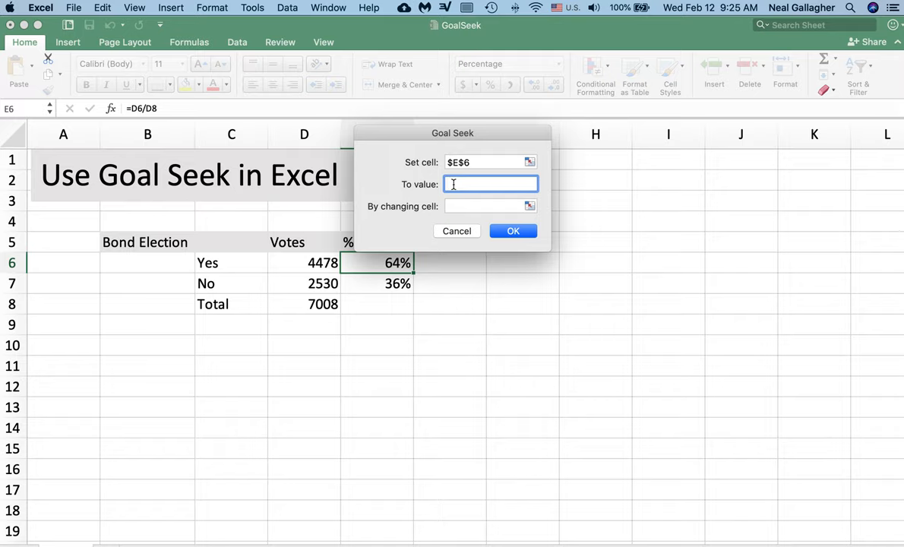
type(".")
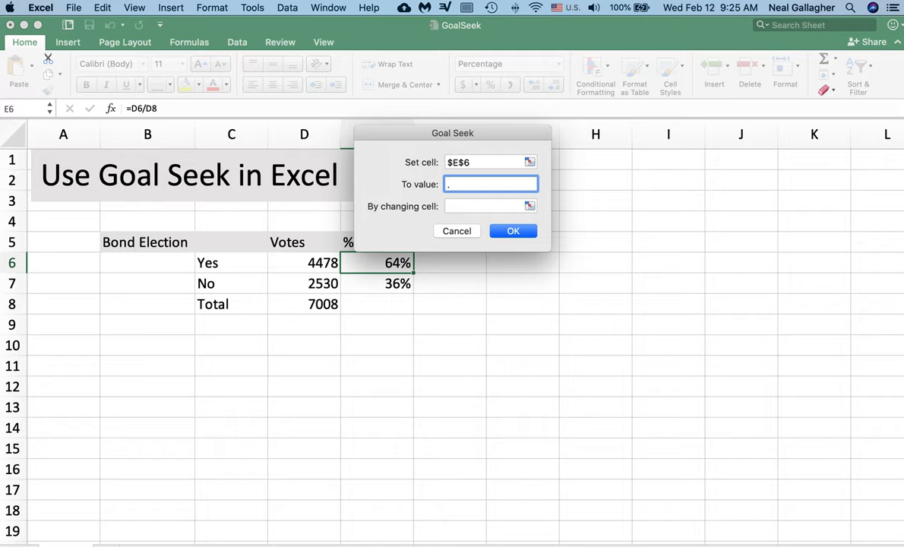
type("67")
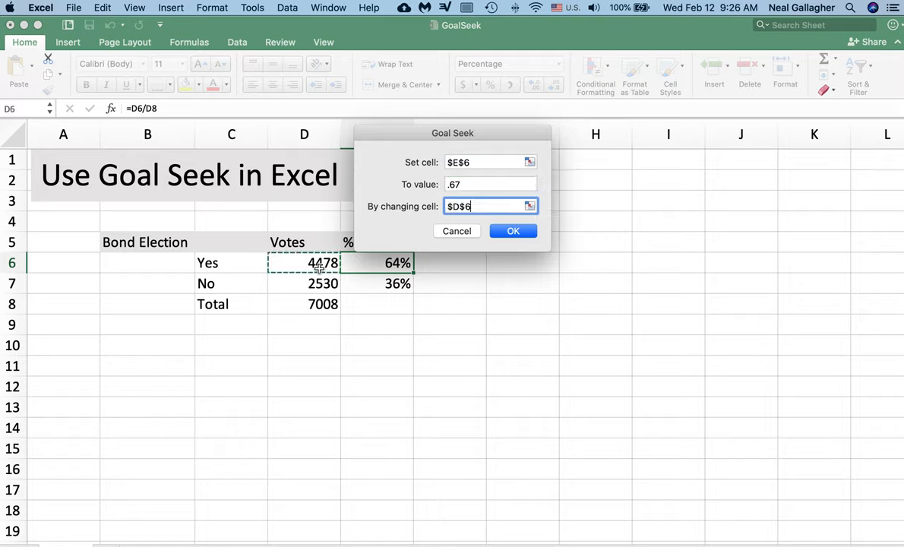
left_click(514, 231)
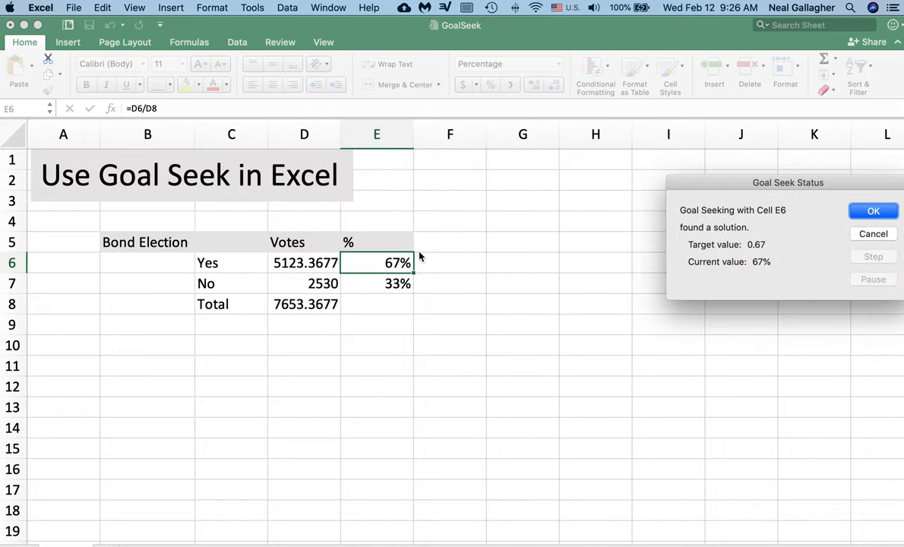
mouse_move(365, 268)
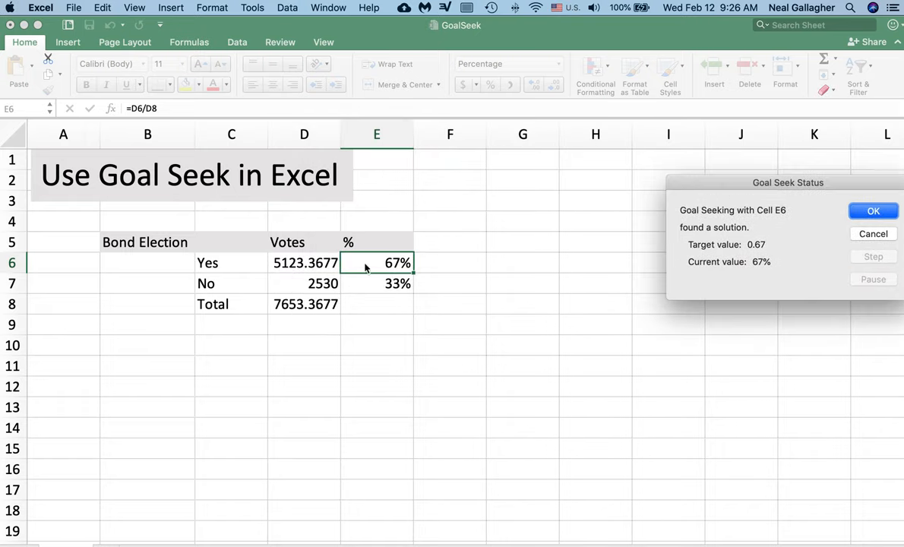
mouse_move(282, 271)
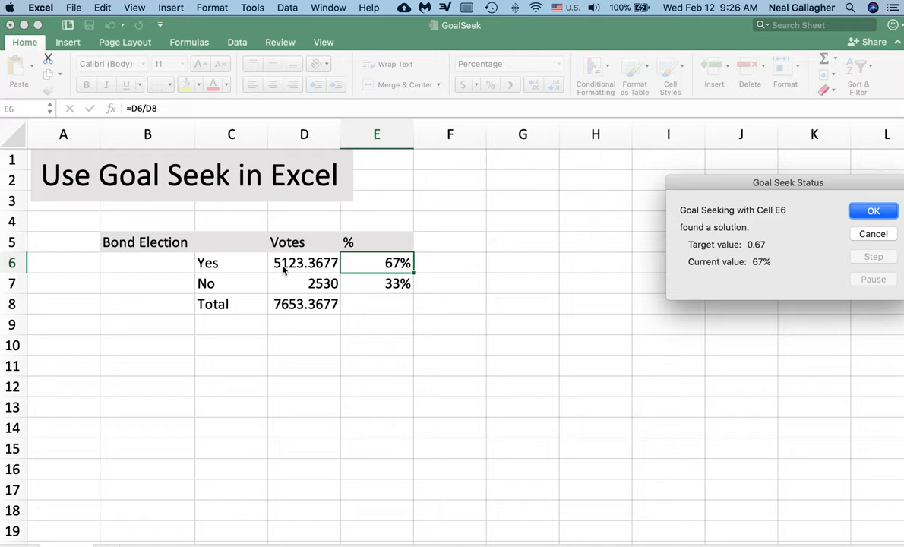
mouse_move(313, 269)
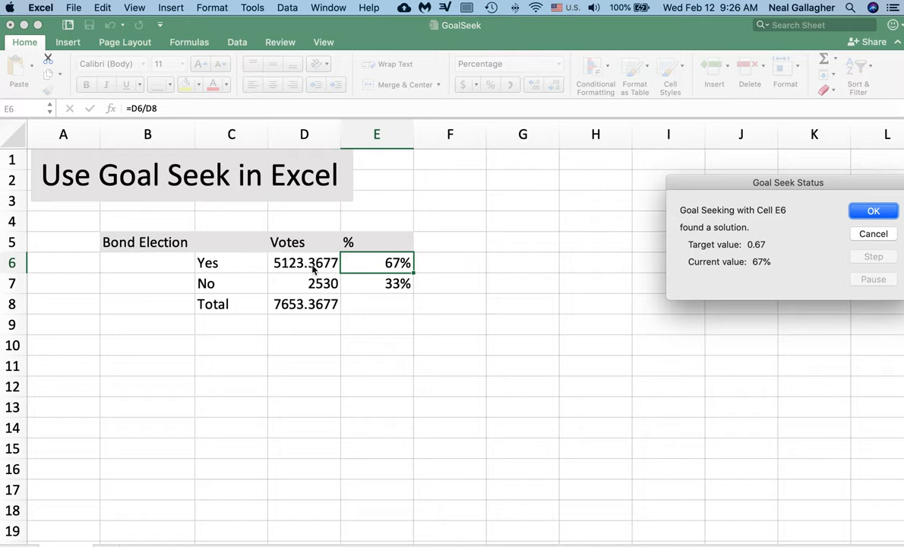
mouse_move(294, 271)
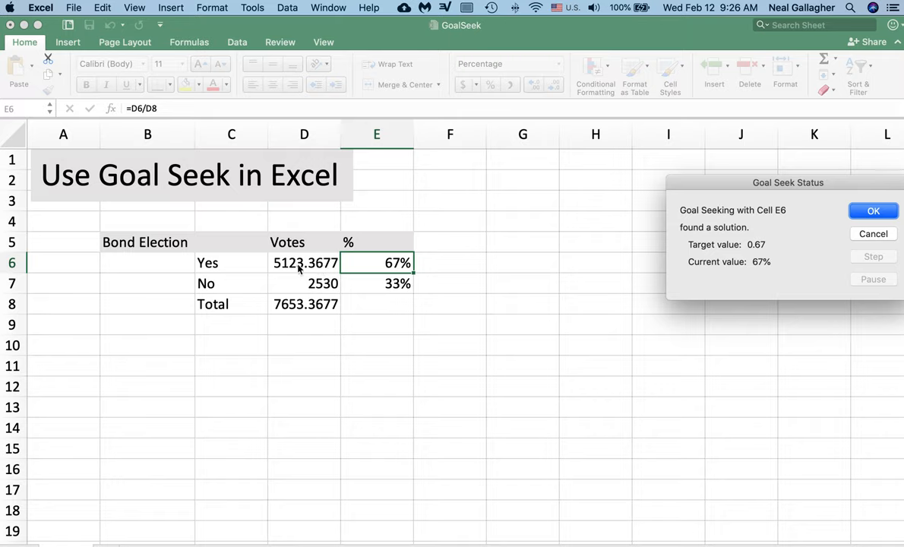
mouse_move(312, 272)
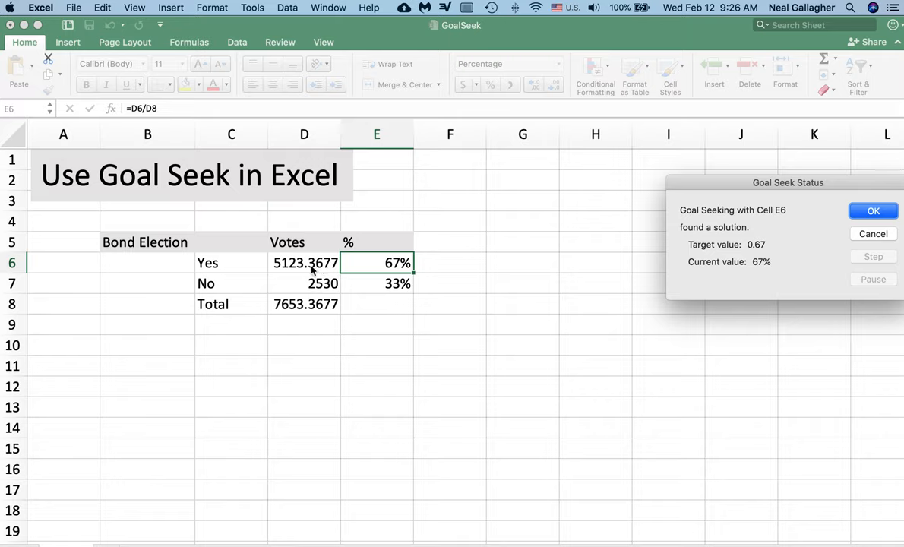
mouse_move(325, 313)
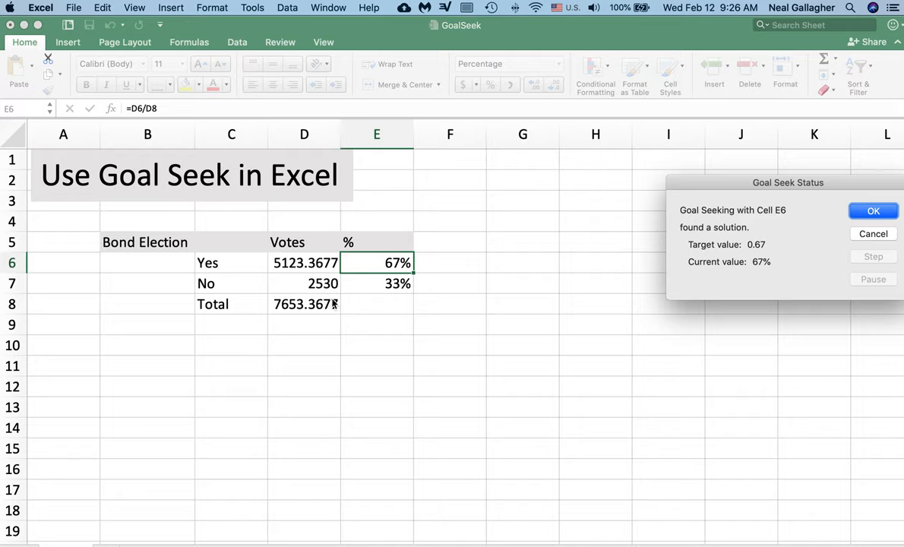
mouse_move(383, 271)
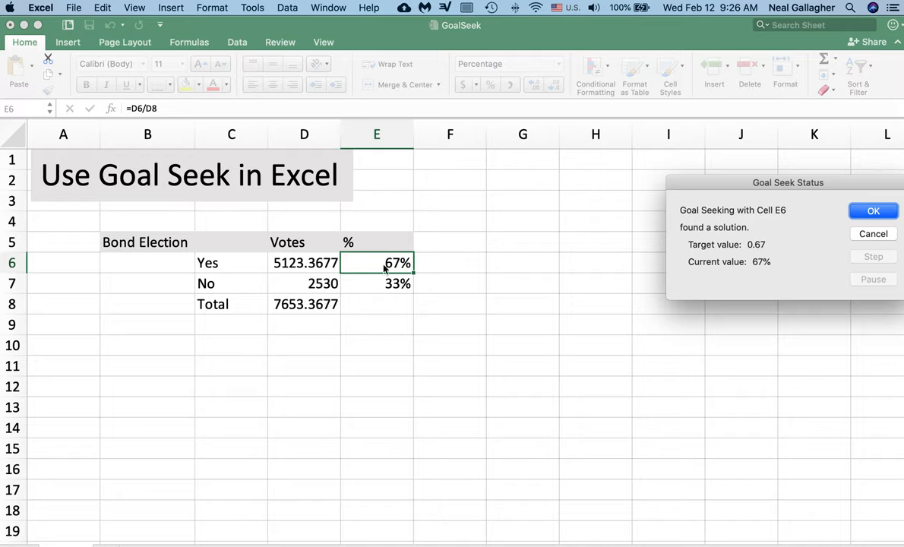
mouse_move(648, 195)
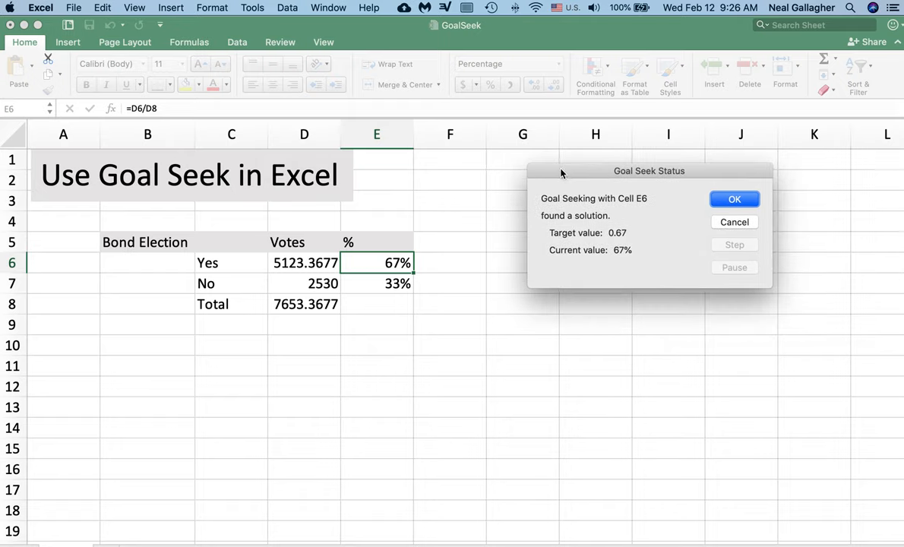
mouse_move(565, 173)
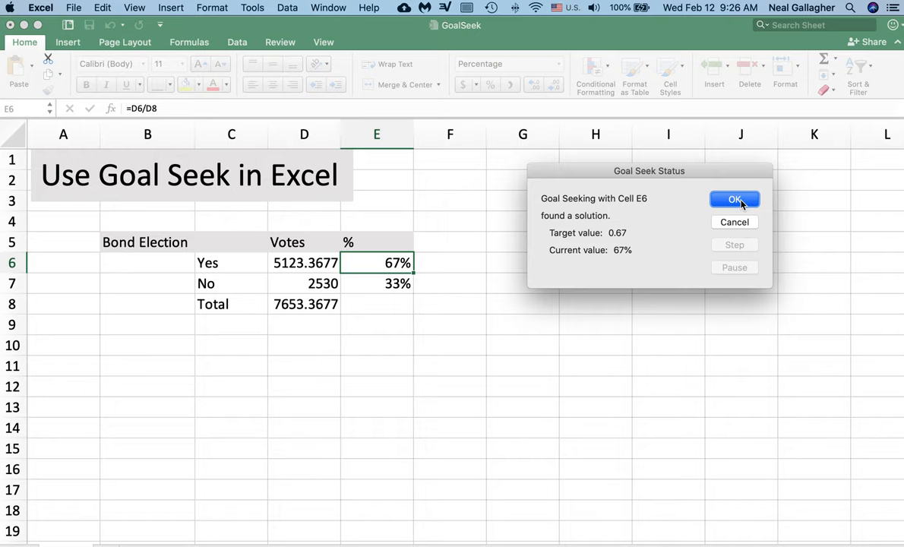
Accept the Goal Seek solution of 5123.3677 Yes votes (67% / 33%).
left_click(736, 199)
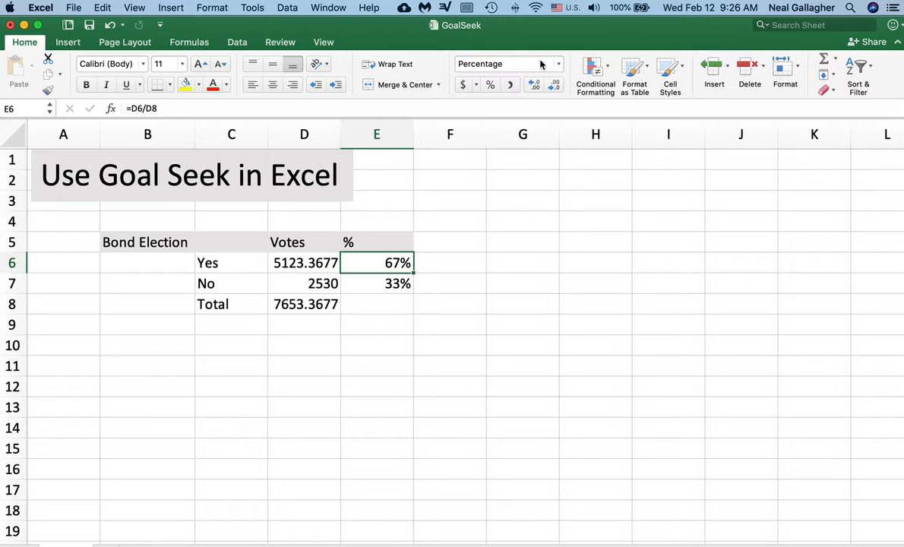
mouse_move(559, 63)
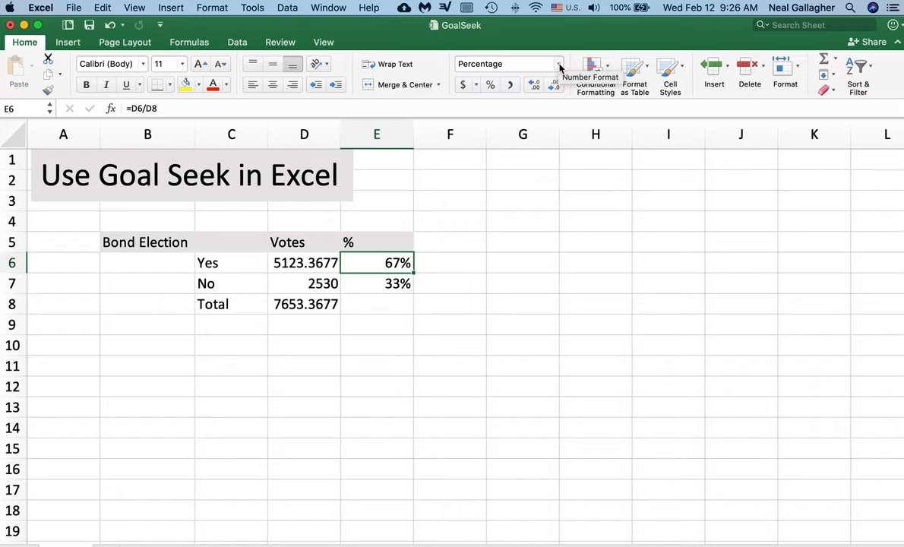
Show E6 first as a plain number, then as Percentage reading 66.94%.
left_click(559, 64)
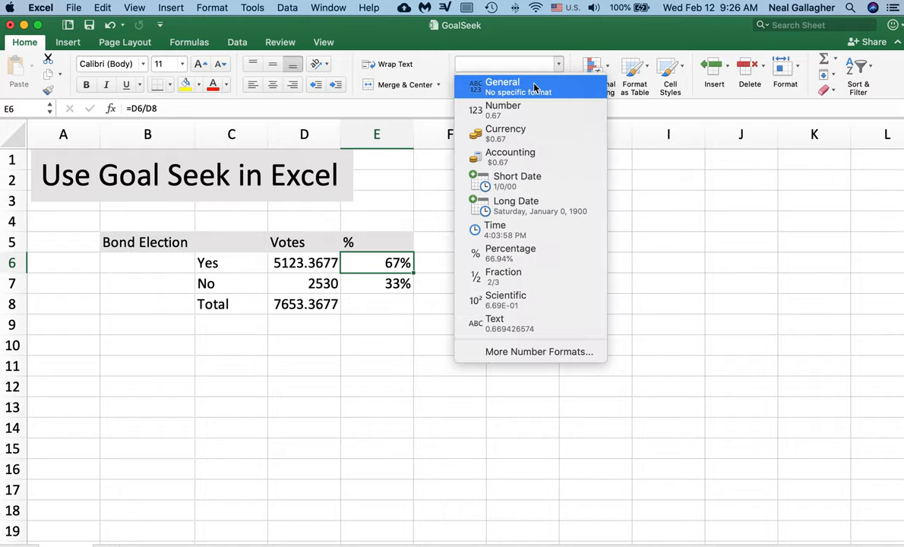
left_click(501, 87)
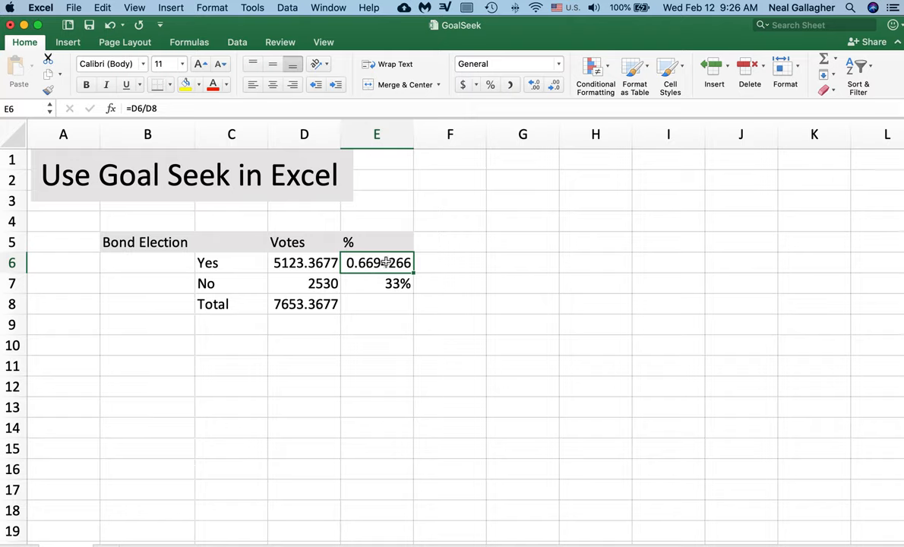
mouse_move(541, 56)
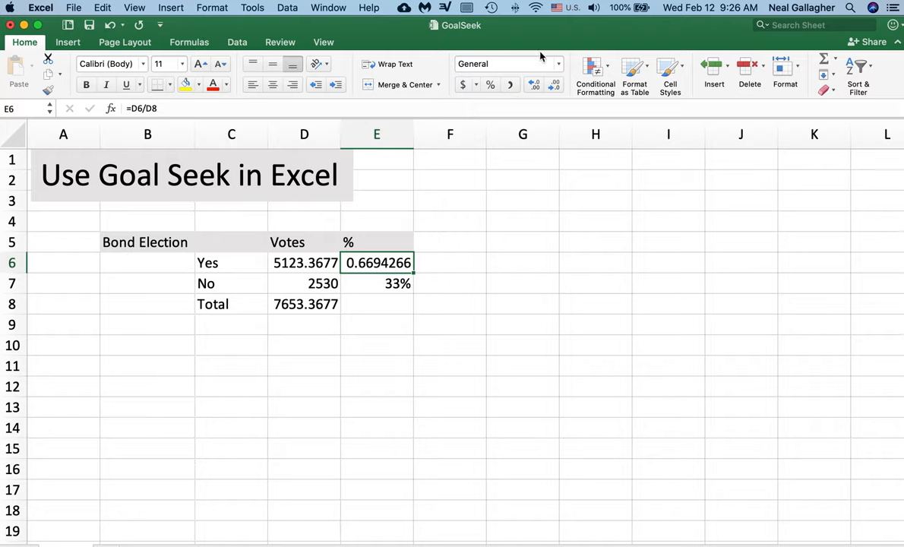
left_click(559, 64)
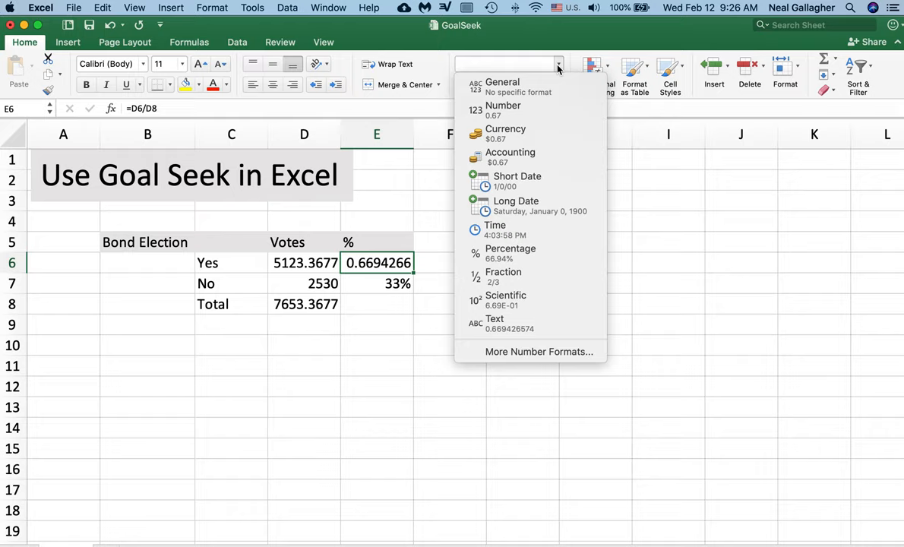
mouse_move(531, 109)
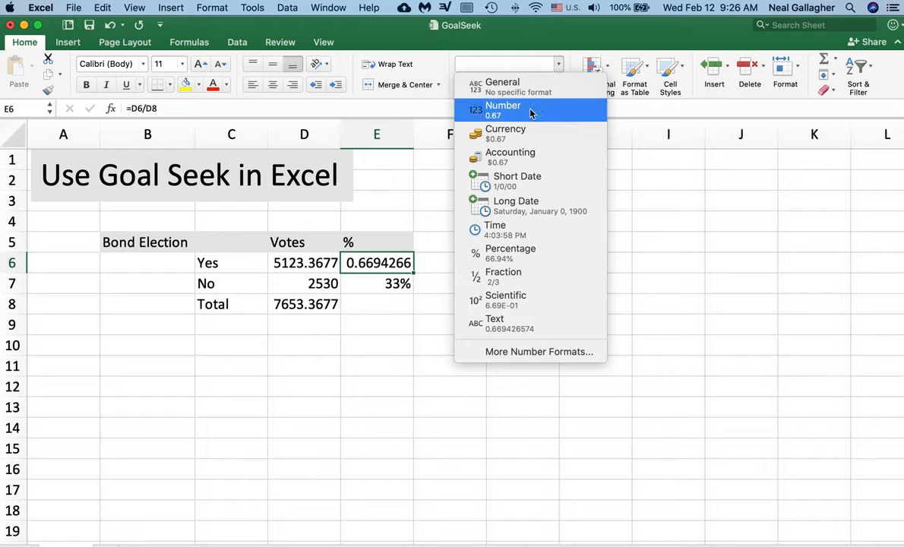
mouse_move(530, 252)
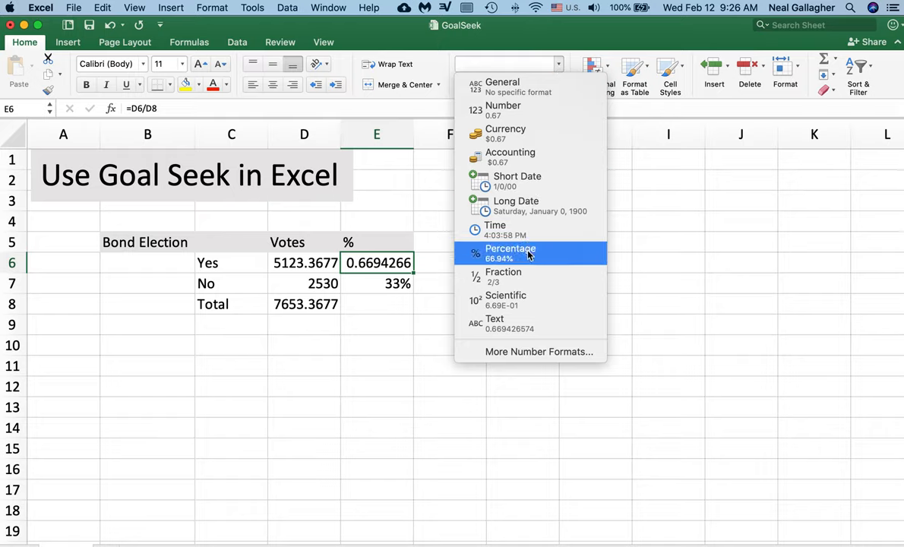
left_click(510, 253)
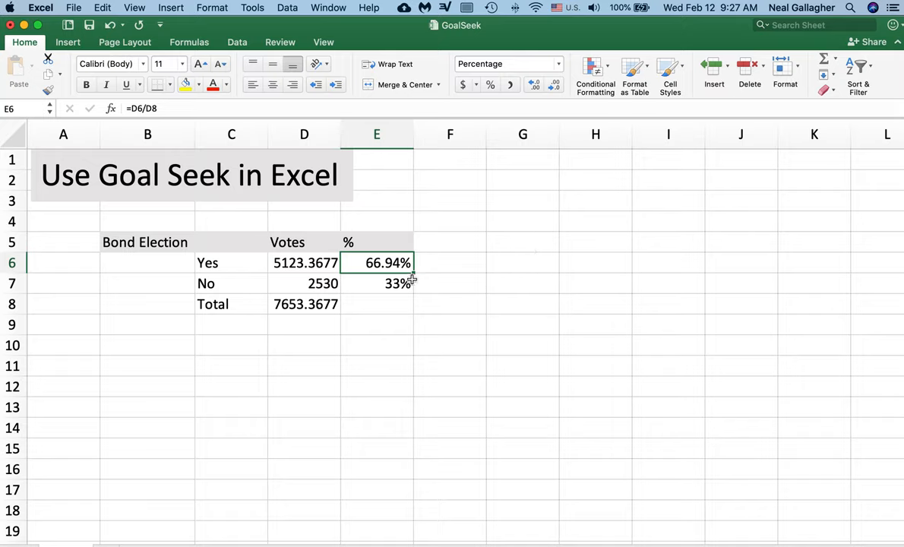
mouse_move(395, 271)
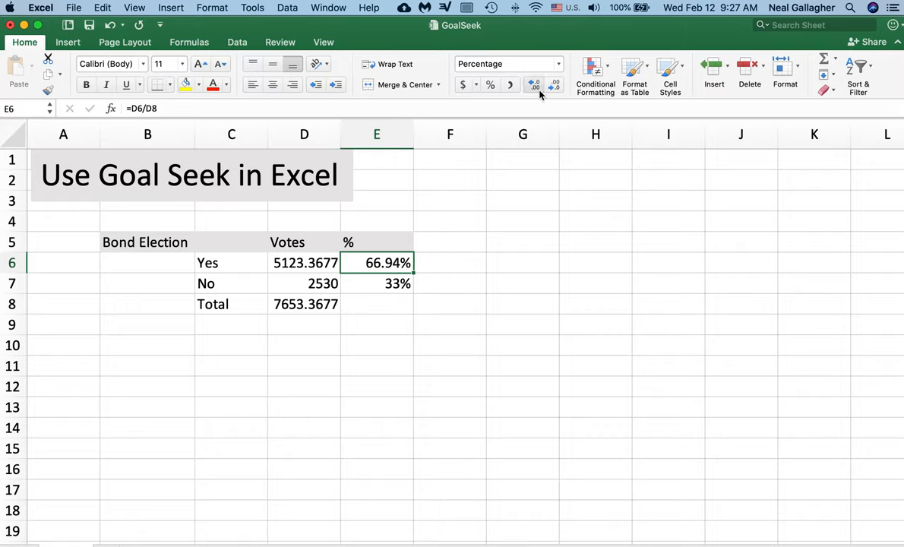
mouse_move(462, 251)
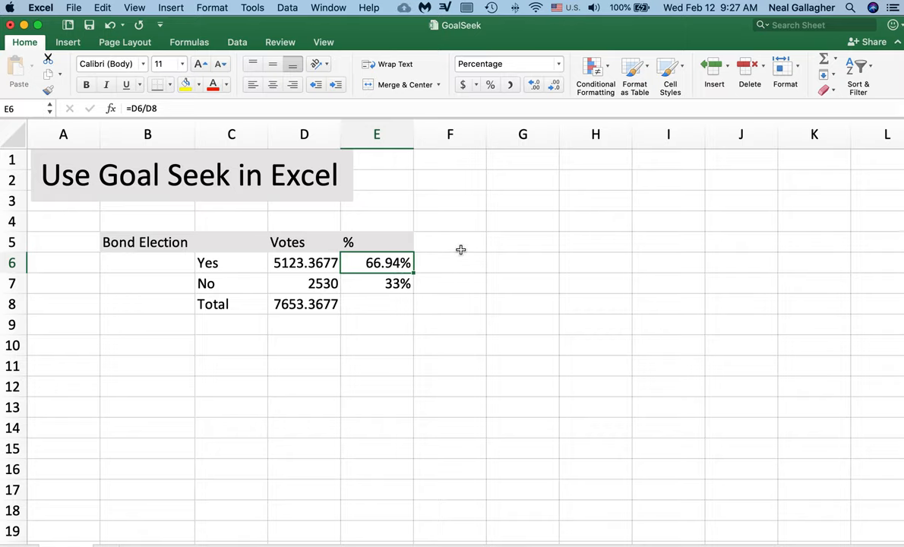
mouse_move(391, 259)
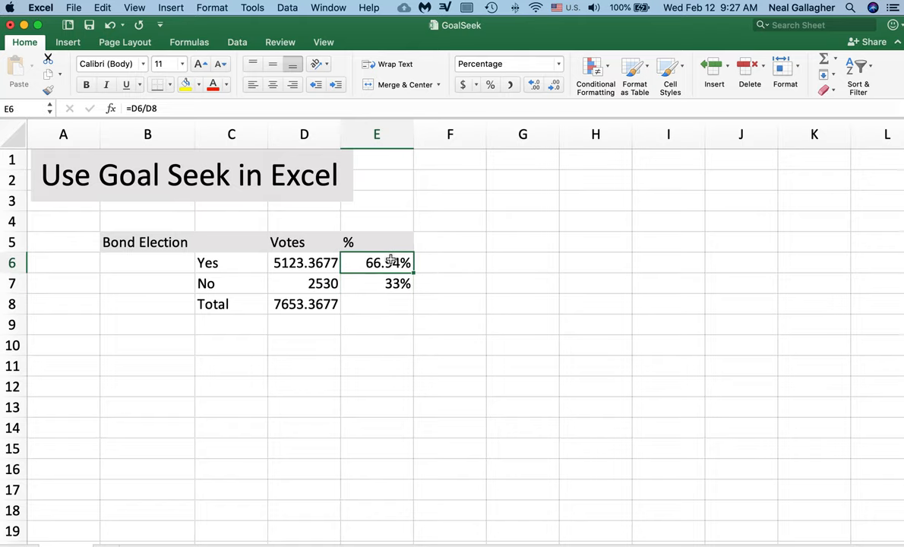
left_click(559, 63)
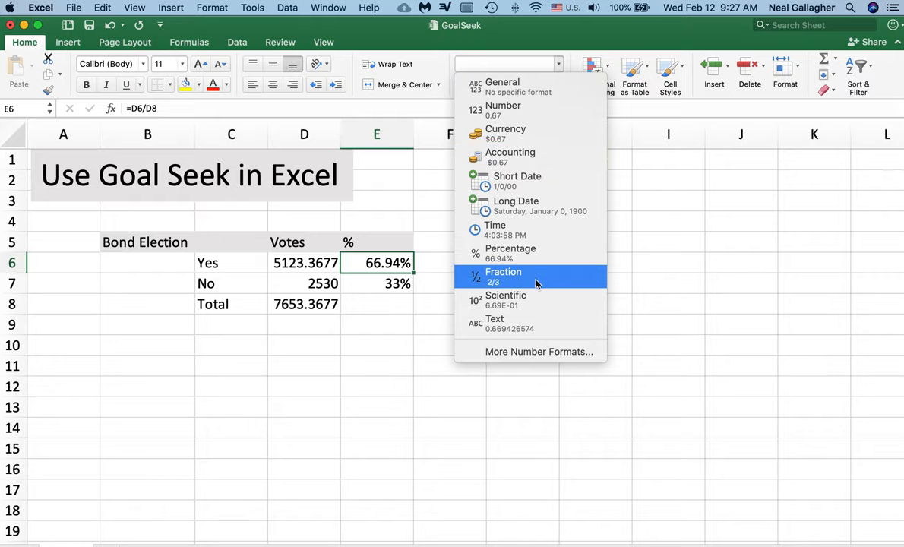
mouse_move(505, 301)
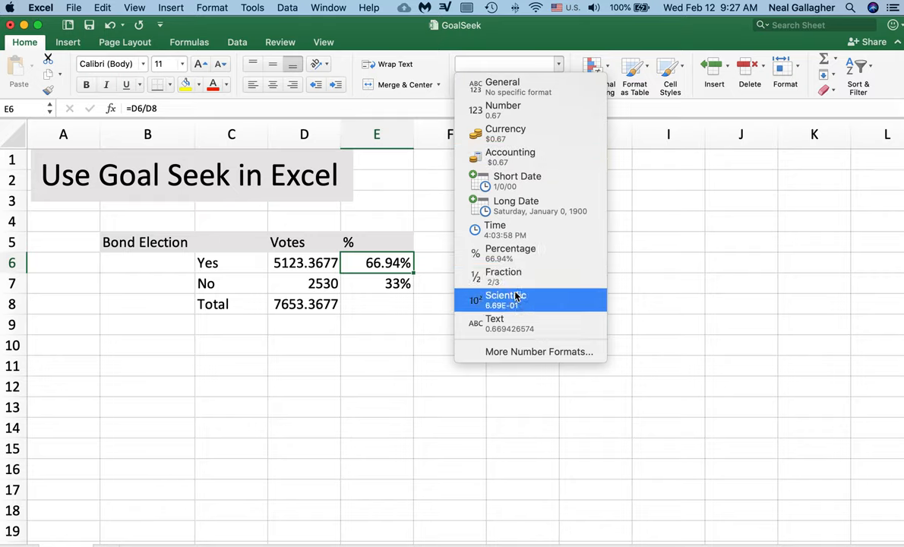
mouse_move(517, 180)
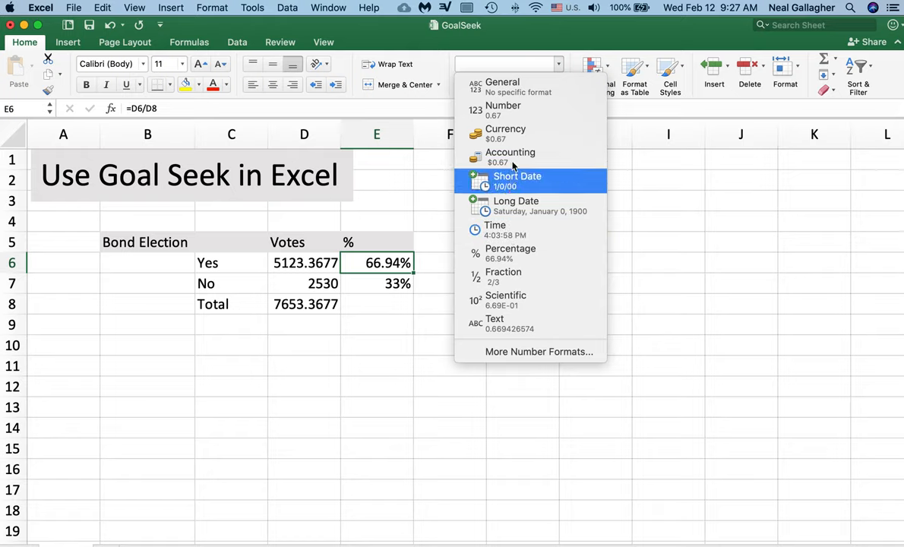
mouse_move(505, 133)
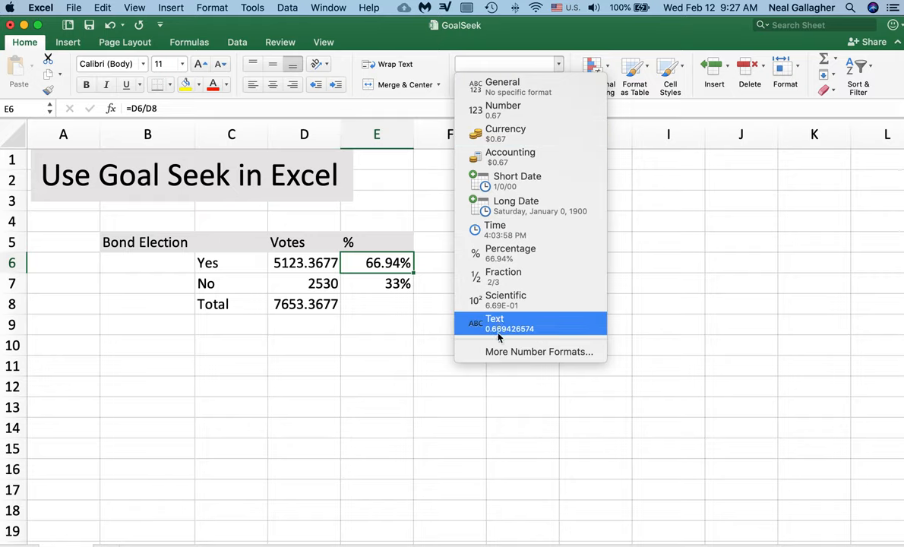
mouse_move(505, 301)
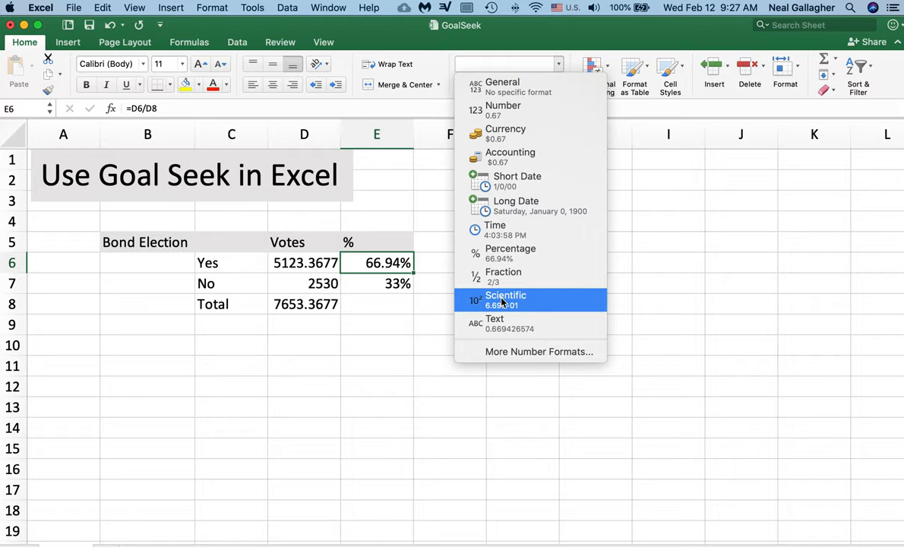
left_click(511, 252)
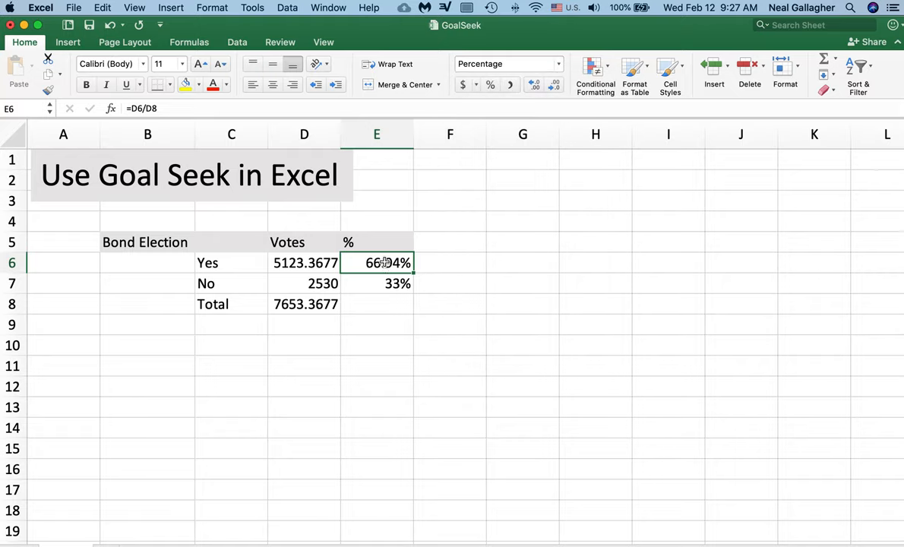
left_click(559, 64)
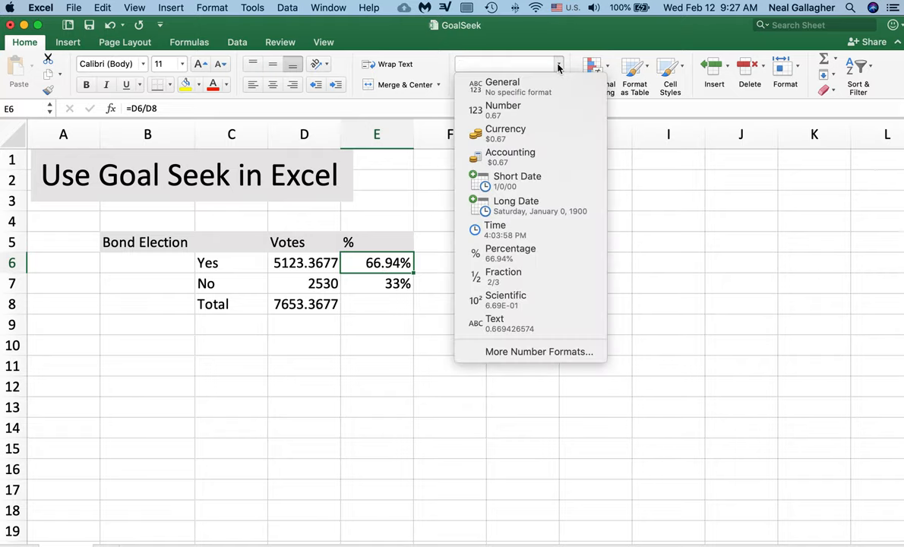
mouse_move(520, 110)
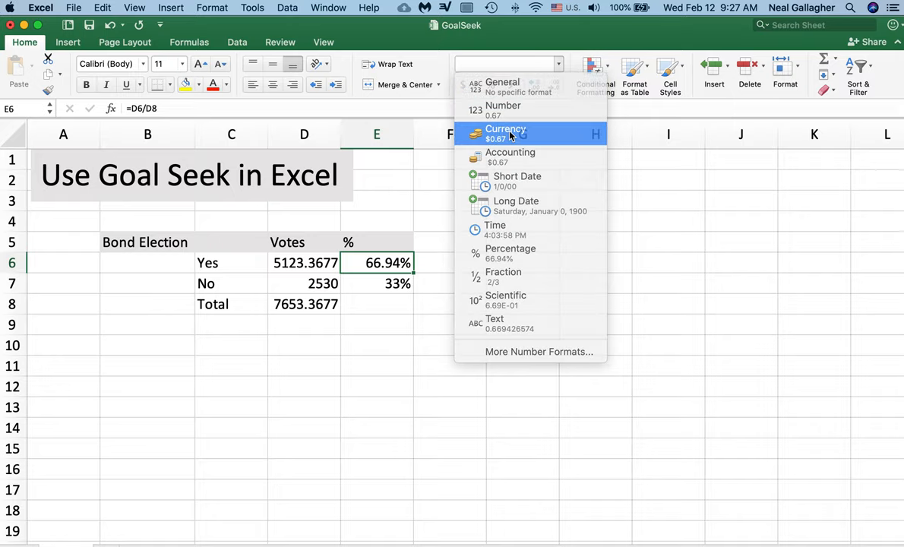
left_click(505, 134)
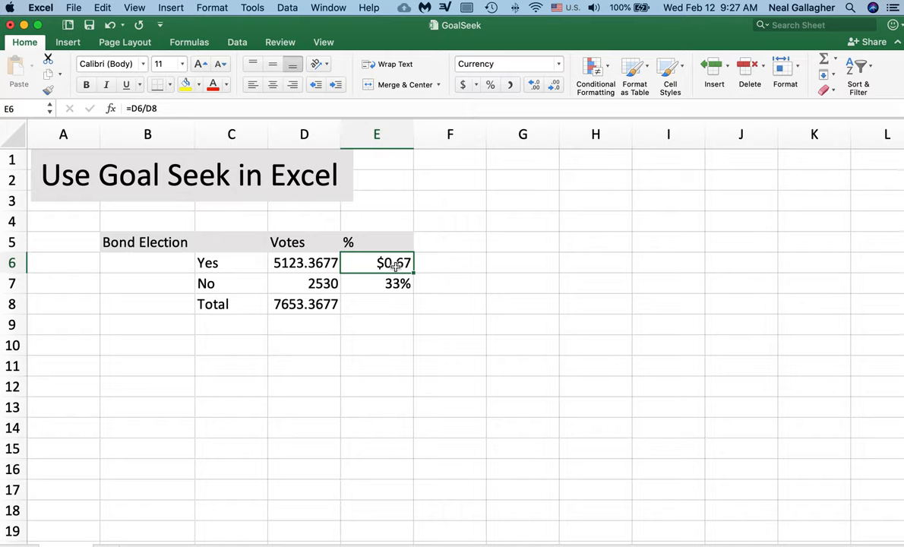
left_click(559, 64)
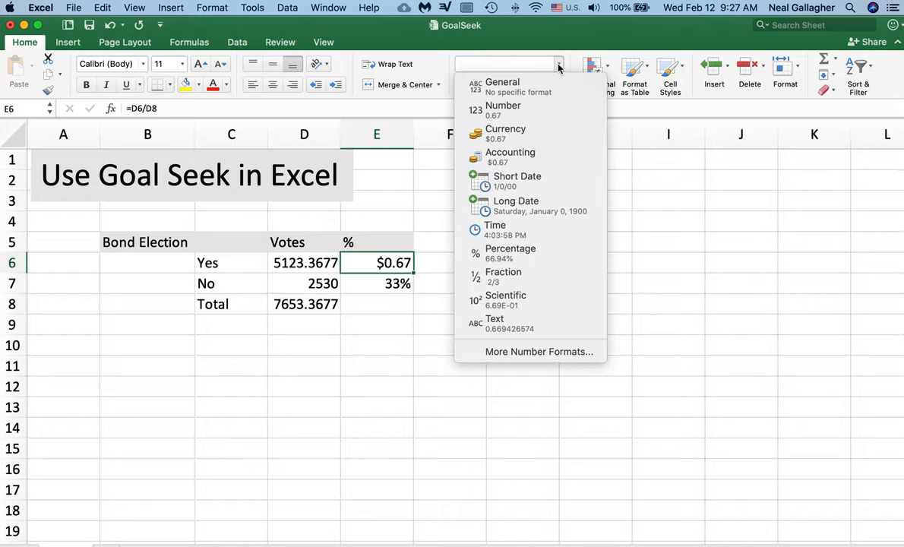
mouse_move(547, 134)
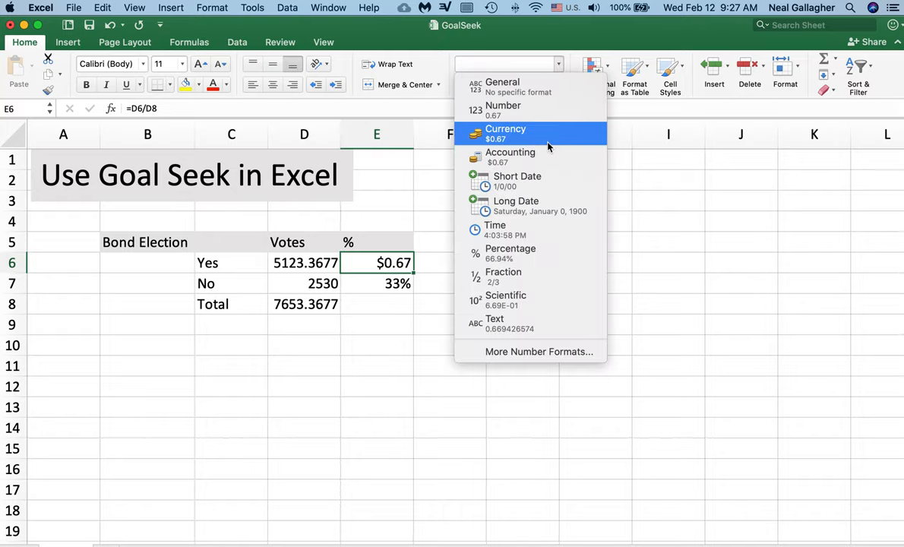
mouse_move(535, 253)
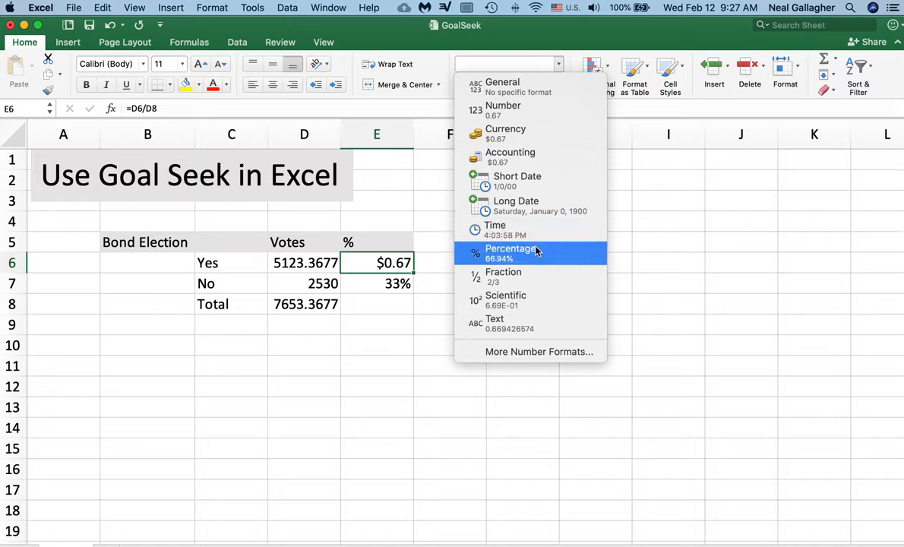
left_click(510, 249)
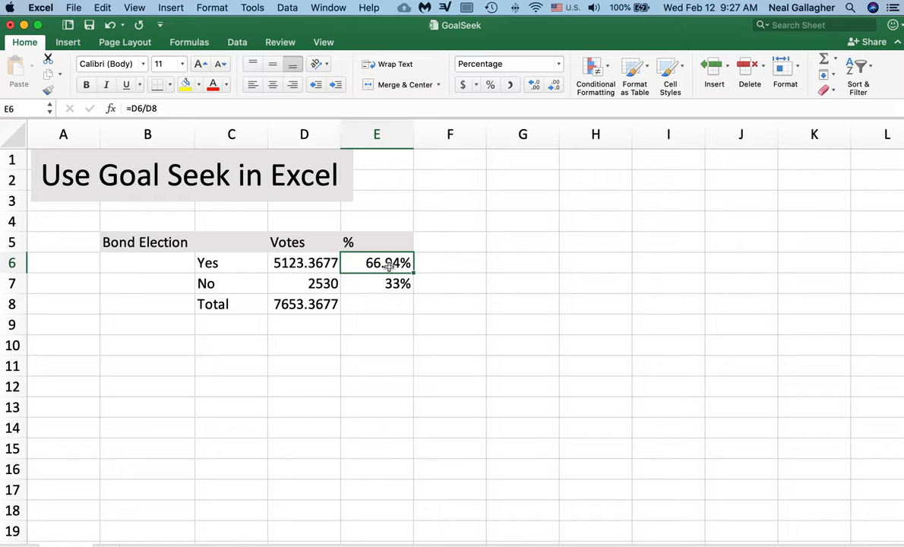
mouse_move(389, 266)
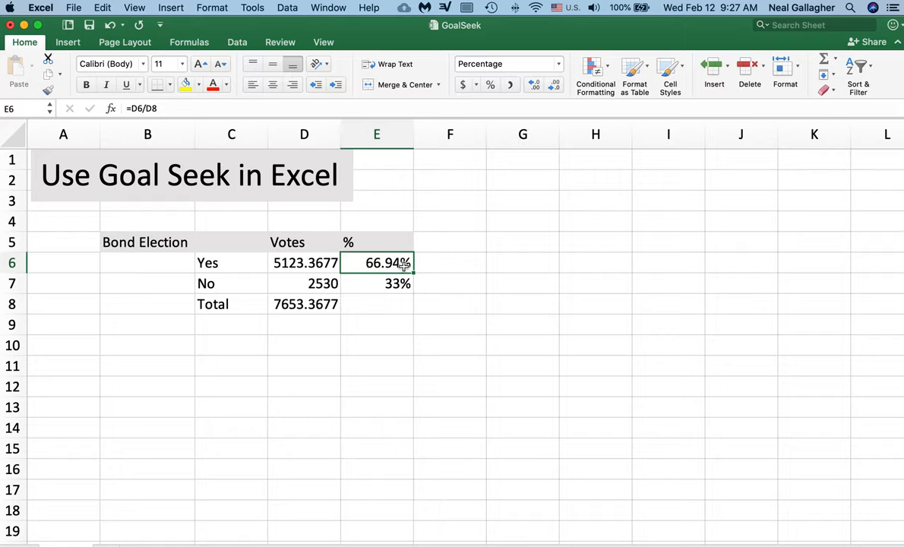
mouse_move(332, 267)
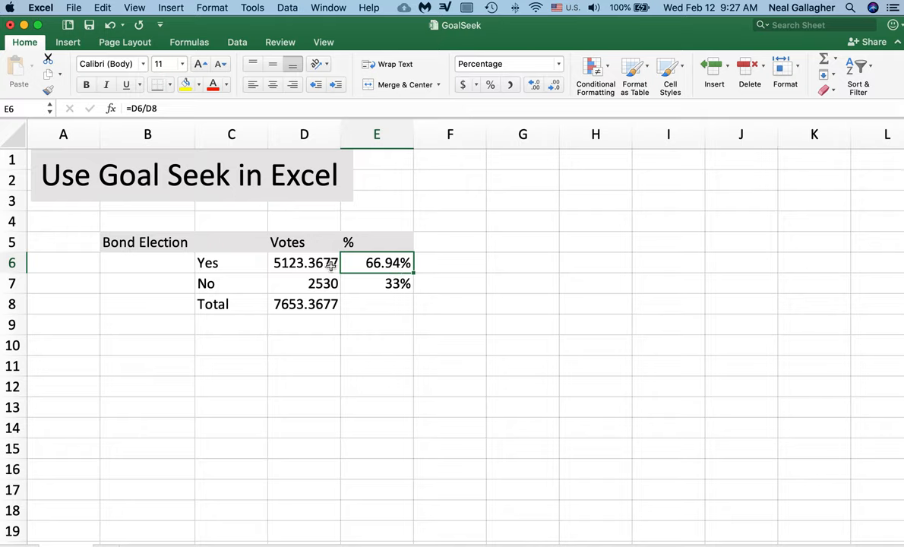
double_click(377, 263)
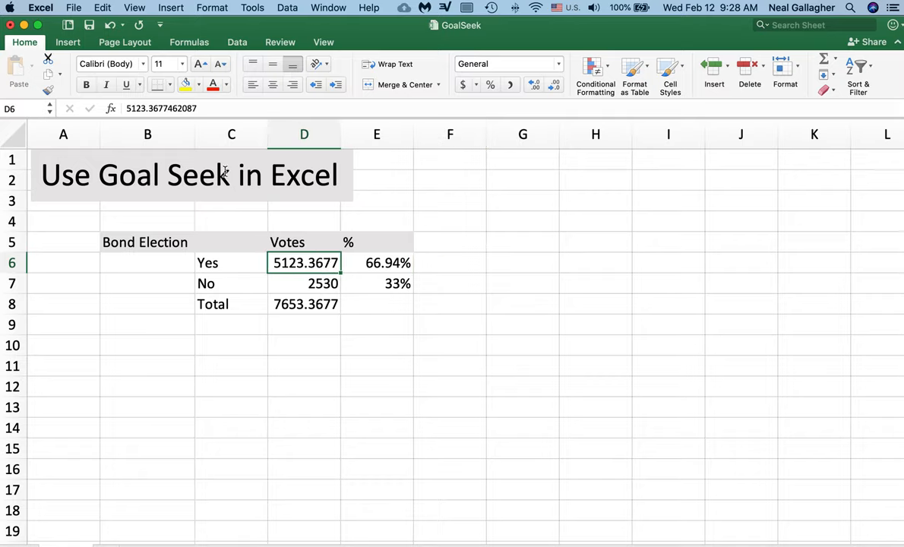
mouse_move(206, 107)
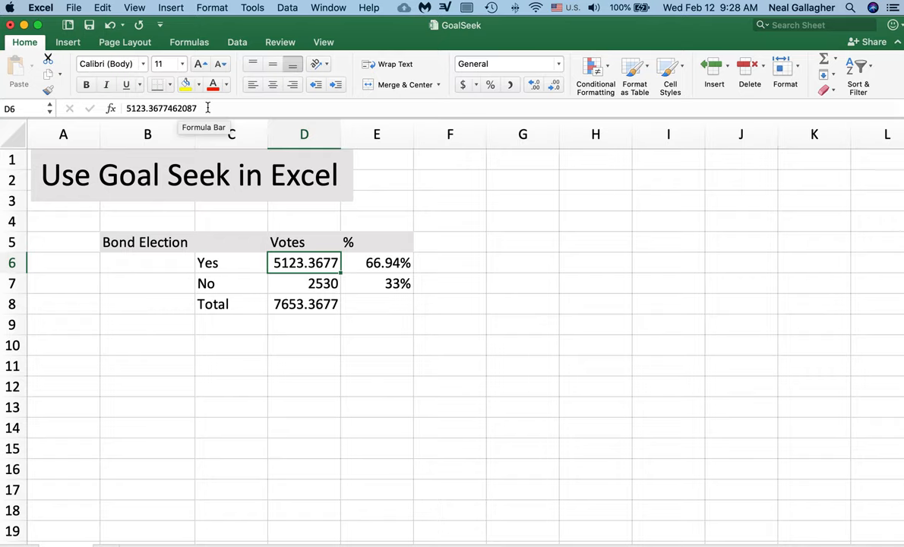
mouse_move(277, 263)
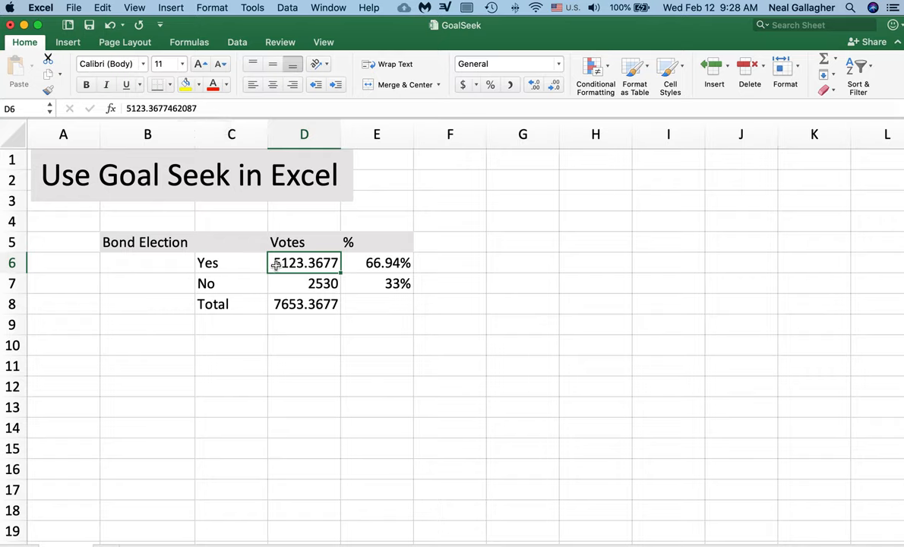
mouse_move(388, 251)
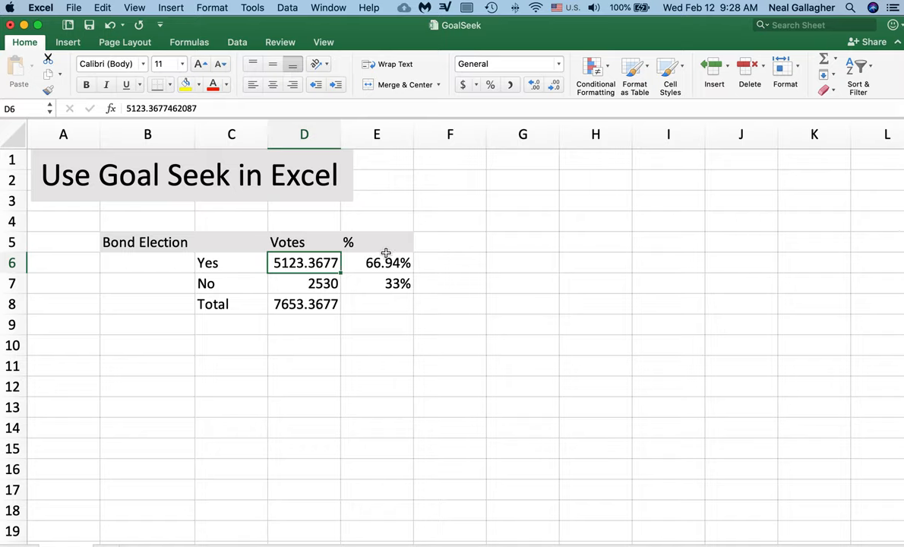
mouse_move(389, 252)
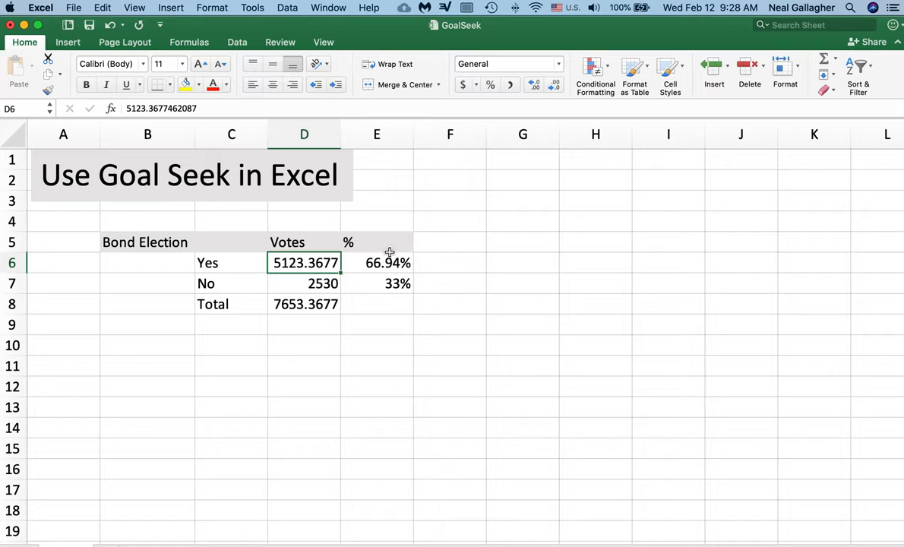
mouse_move(391, 253)
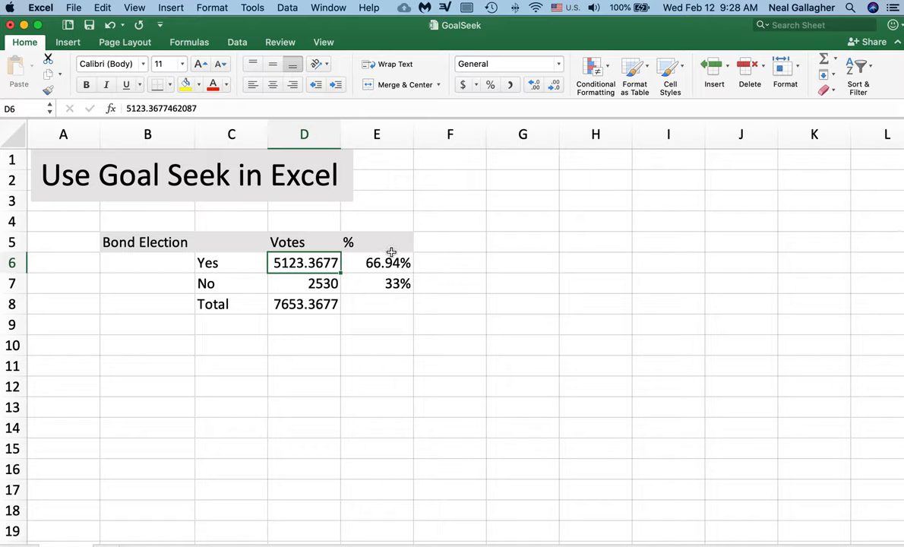
mouse_move(392, 252)
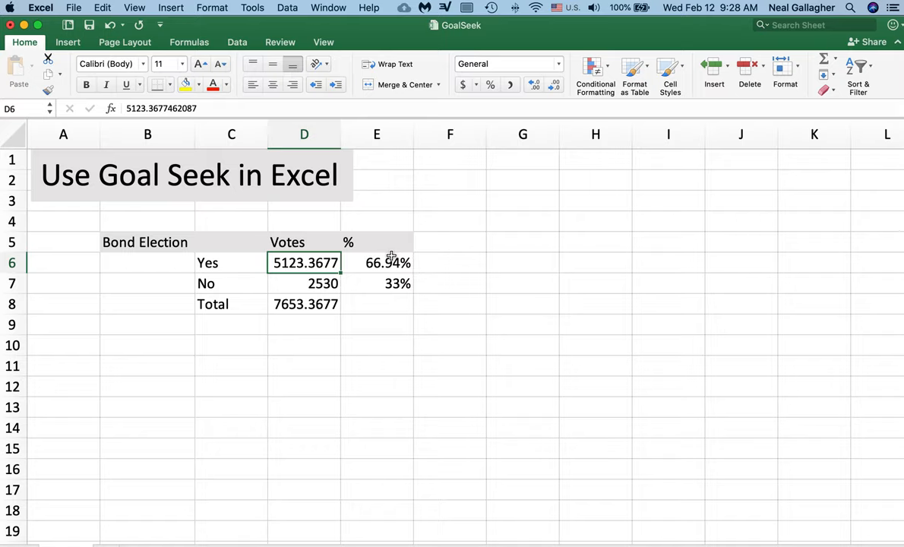
mouse_move(390, 255)
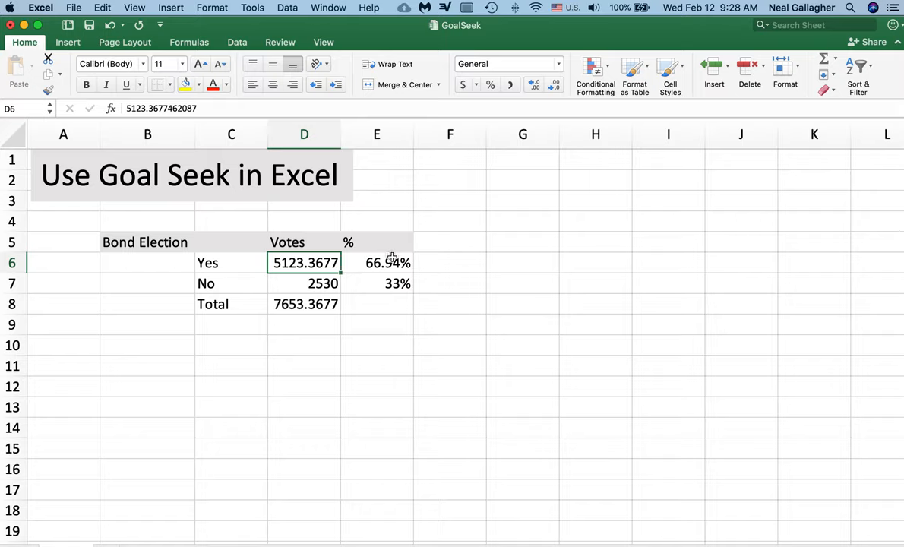
mouse_move(392, 259)
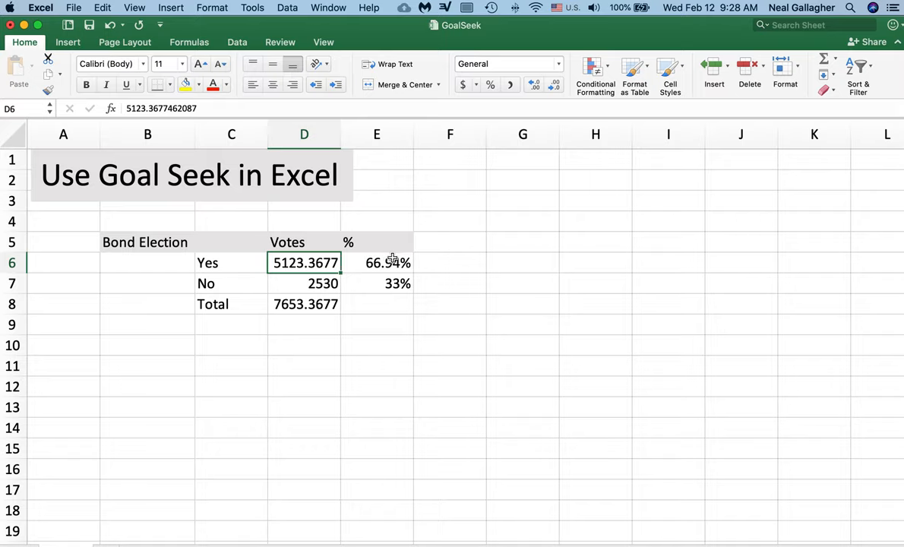